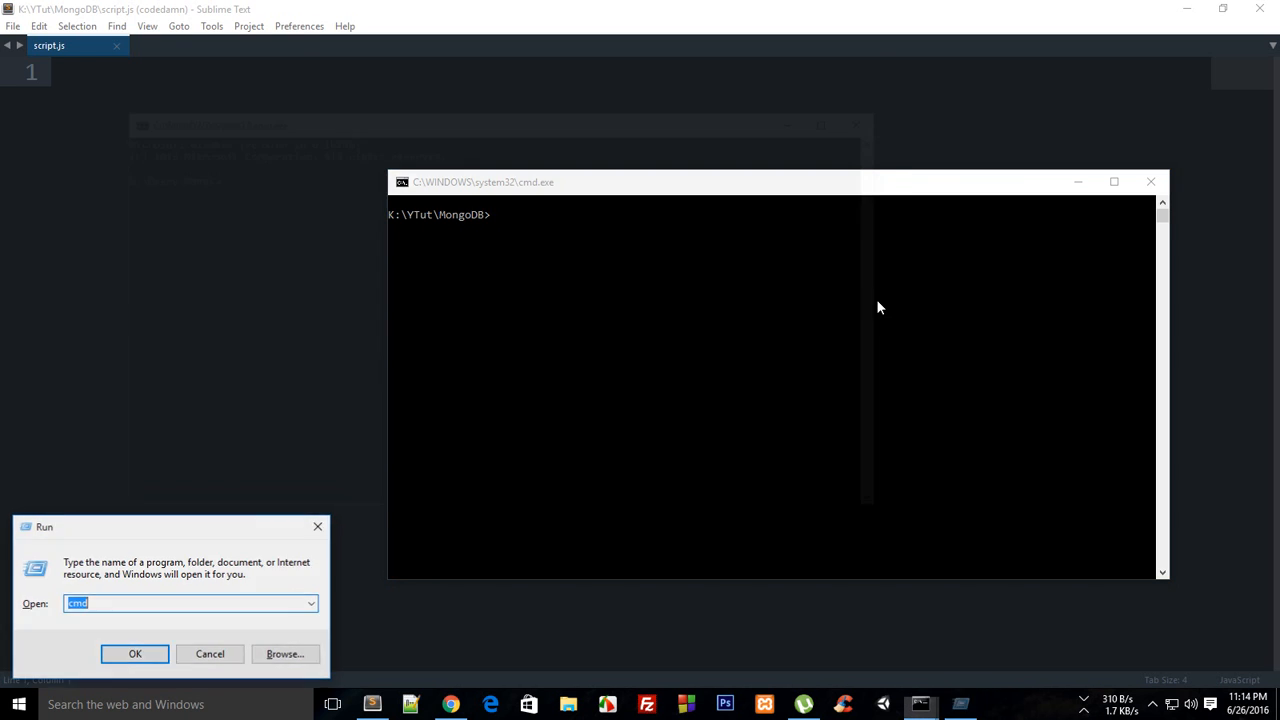
Step: Start the mongod server in a new command prompt window
{"action": "left_click", "coordinate": [136, 652]}
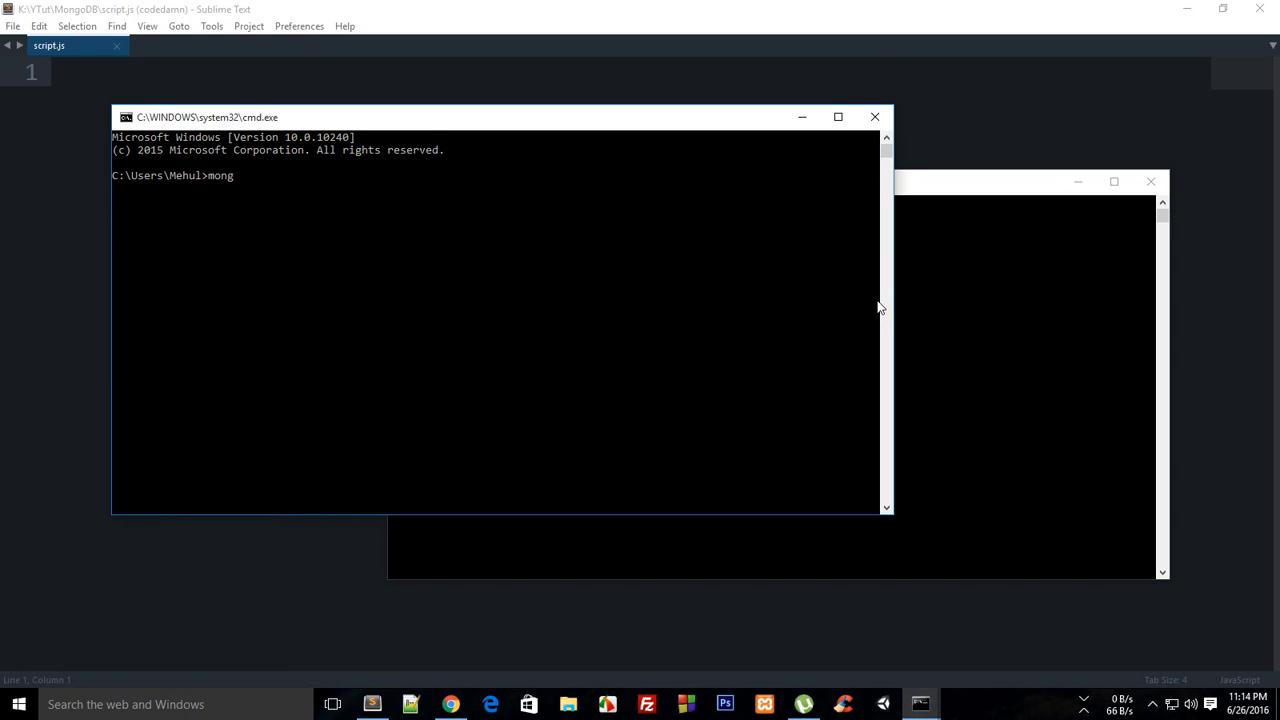
{"action": "key", "text": "Return"}
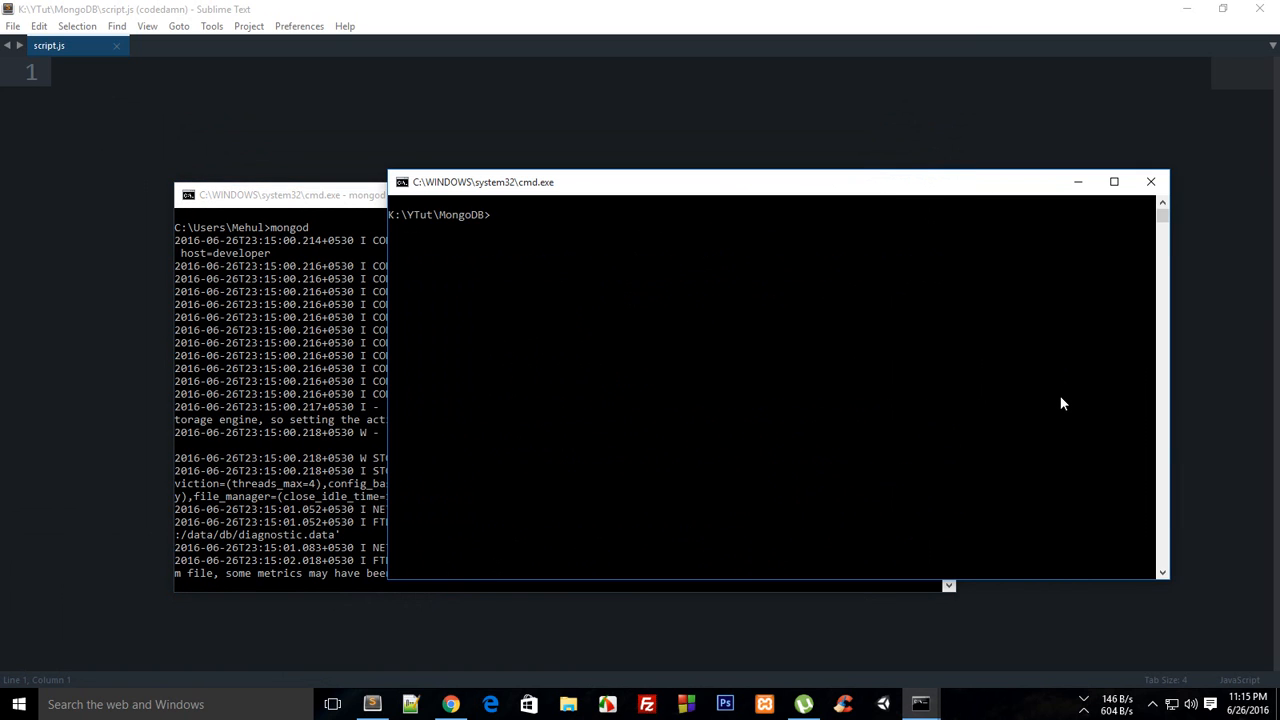
Step: Connect with mongo, list databases (local, mDB, random_freakin_db) and switch to mDB
{"action": "type", "text": "mongo"}
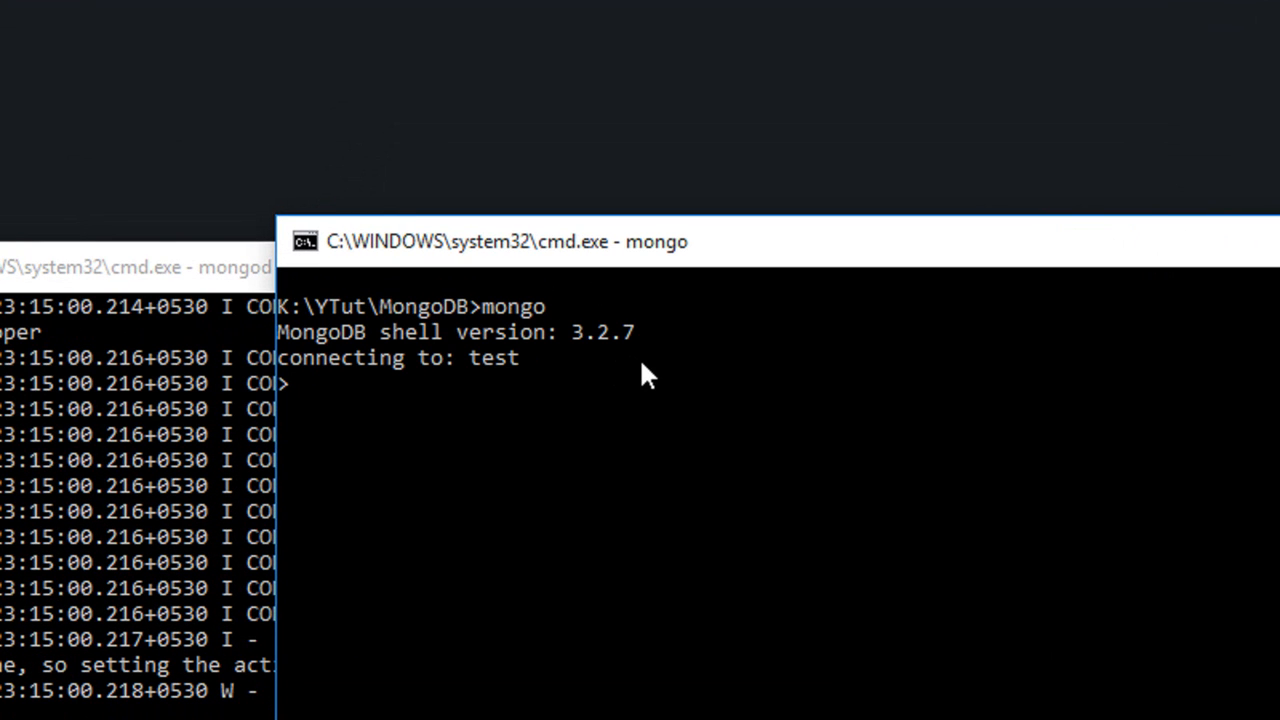
{"action": "type", "text": "sho db"}
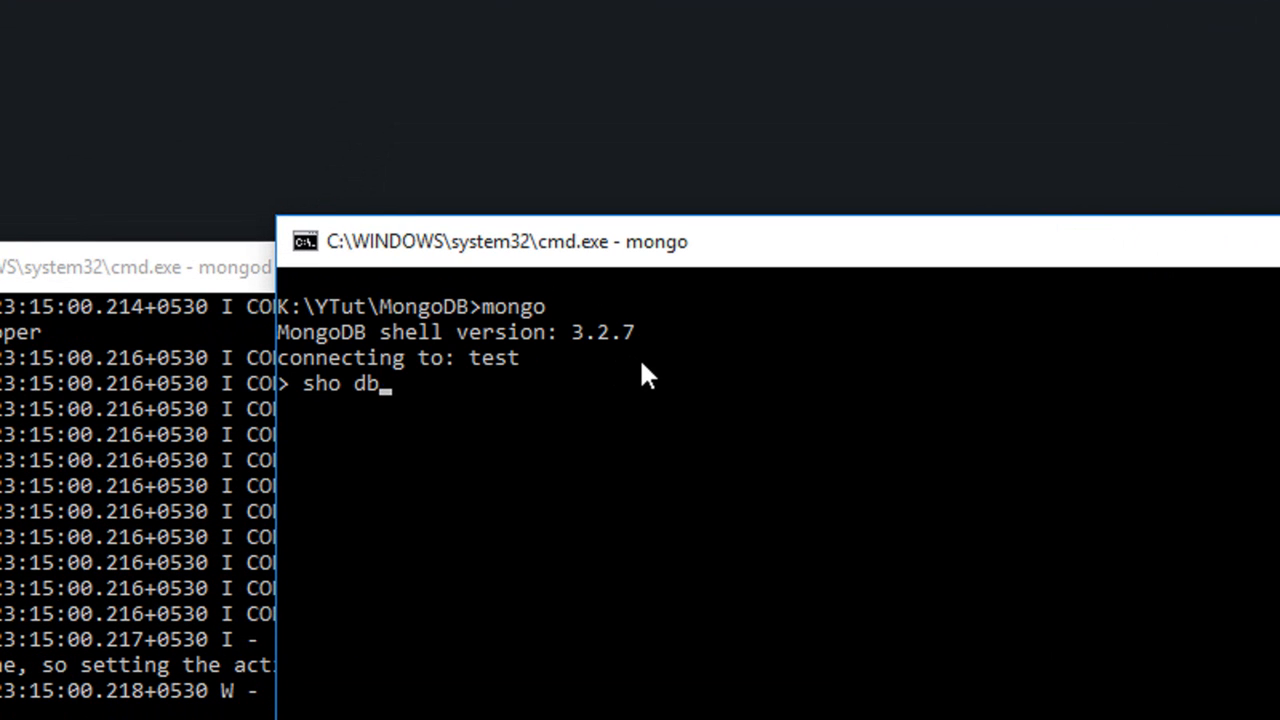
{"action": "key", "text": "Return"}
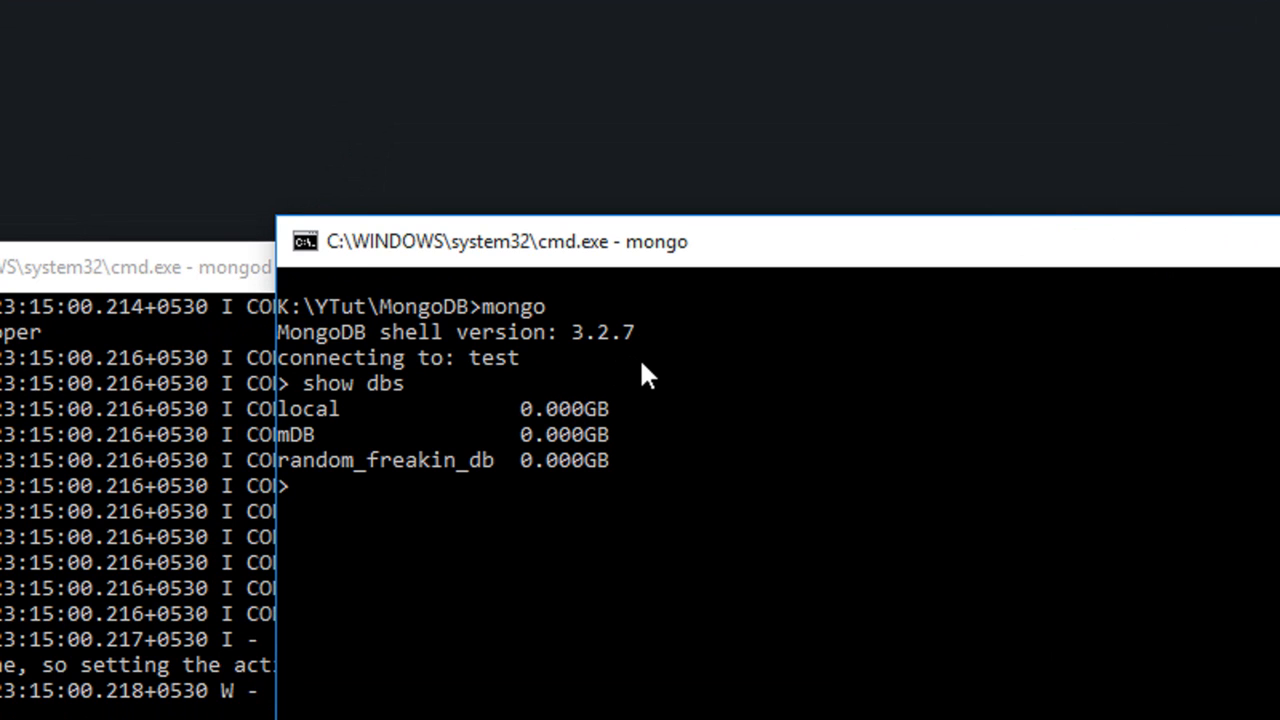
{"action": "left_click_drag", "start_coordinate": [506, 240], "coordinate": [456, 172]}
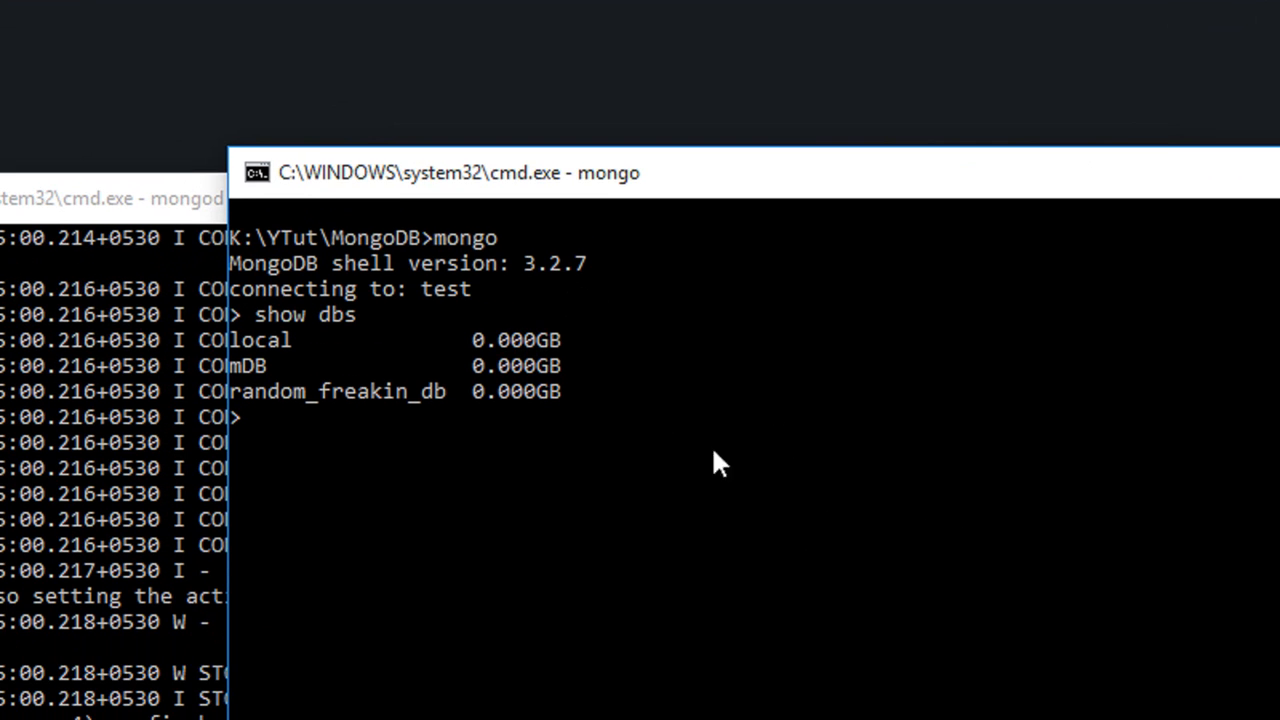
{"action": "type", "text": "use mDB"}
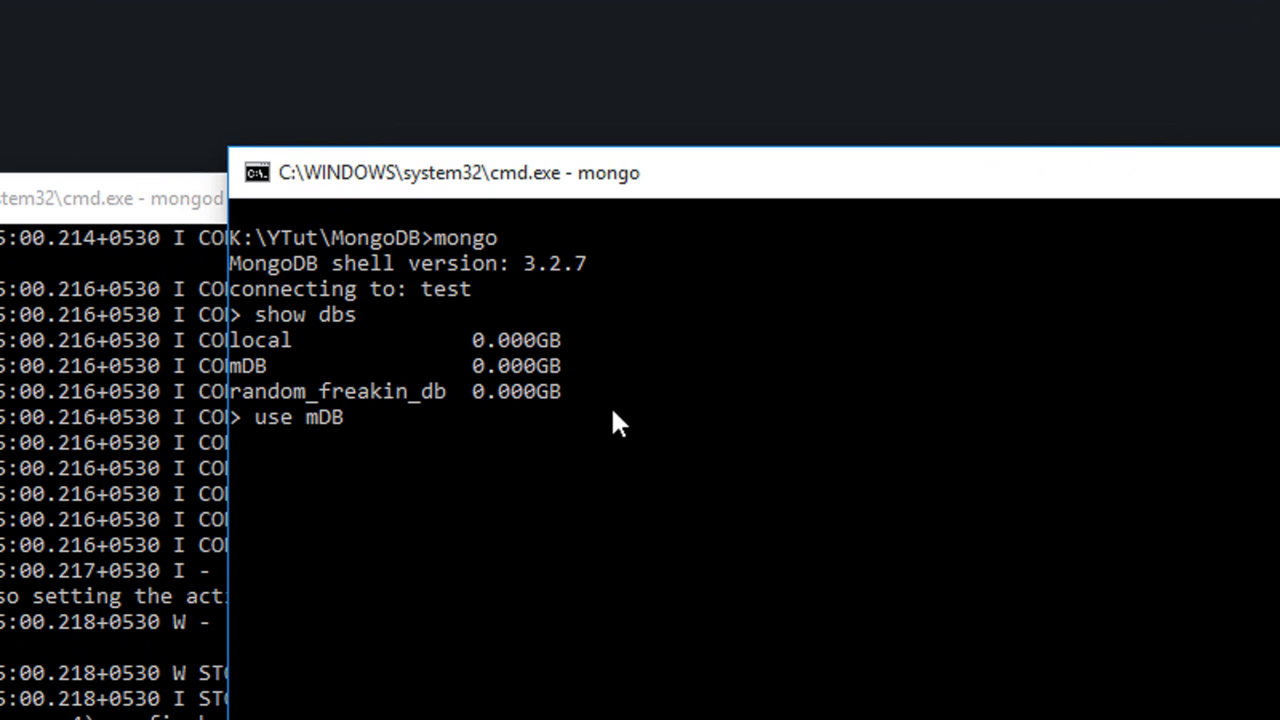
{"action": "key", "text": "Return"}
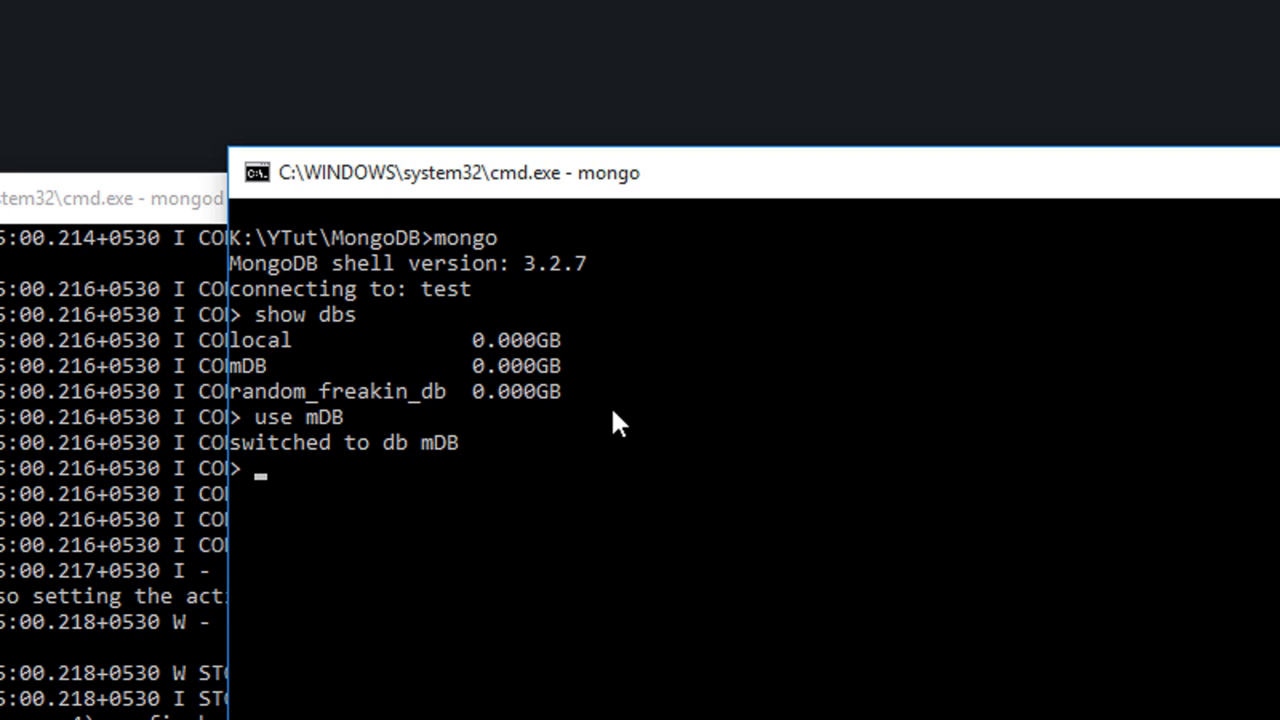
Step: Begin myObj with bool: true, string: "my own string" and number: 1234567
{"action": "type", "text": "myObj"}
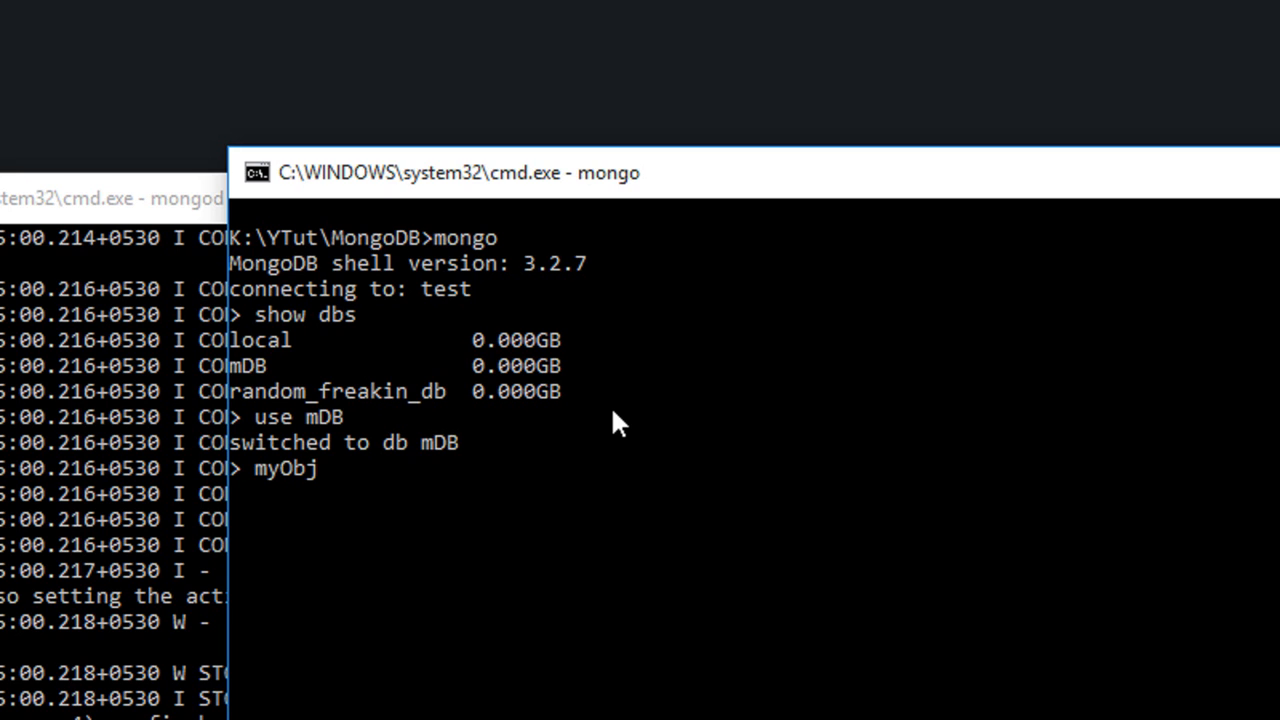
{"action": "type", "text": "= {};"}
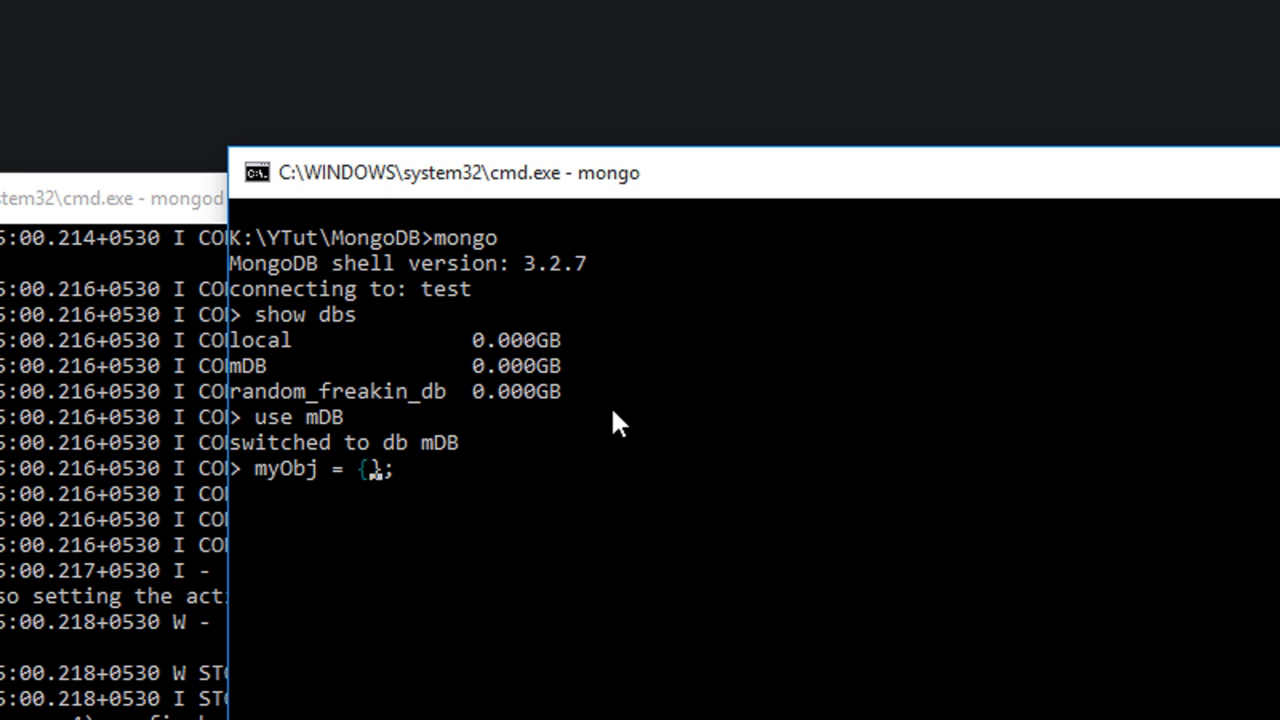
{"action": "type", "text": "\"bool:\""}
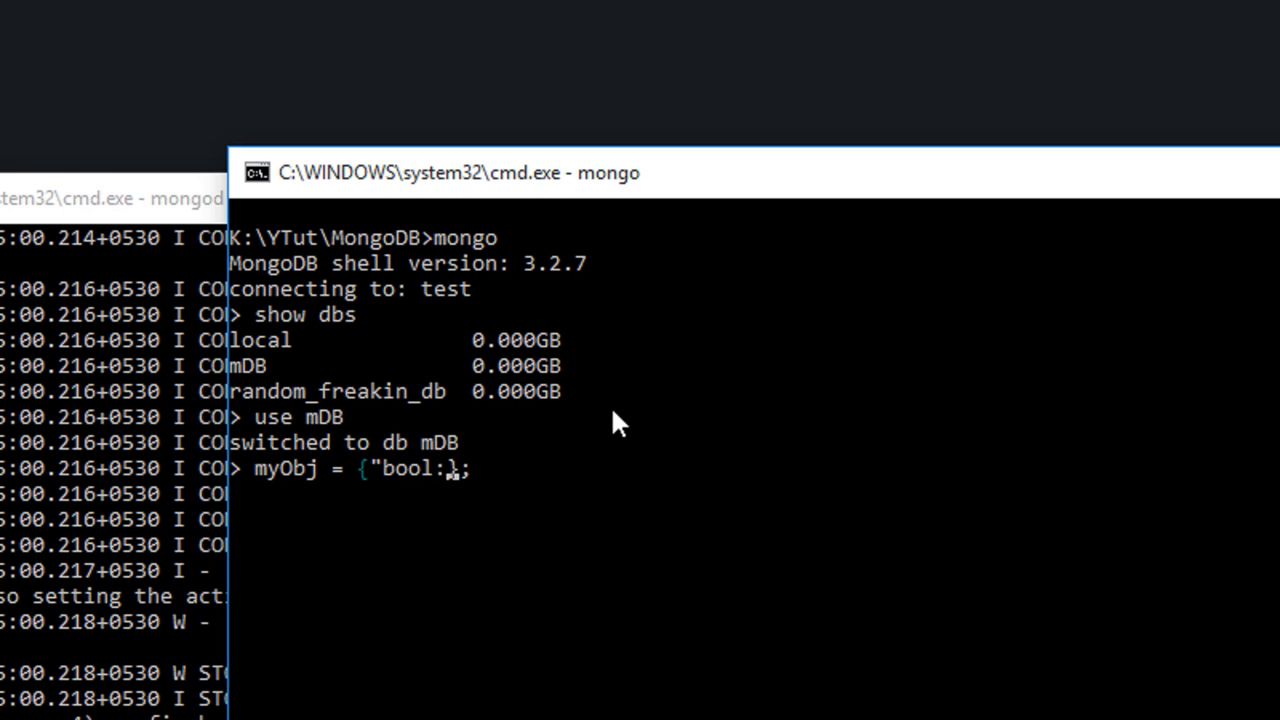
{"action": "type", "text": "\": truer"}
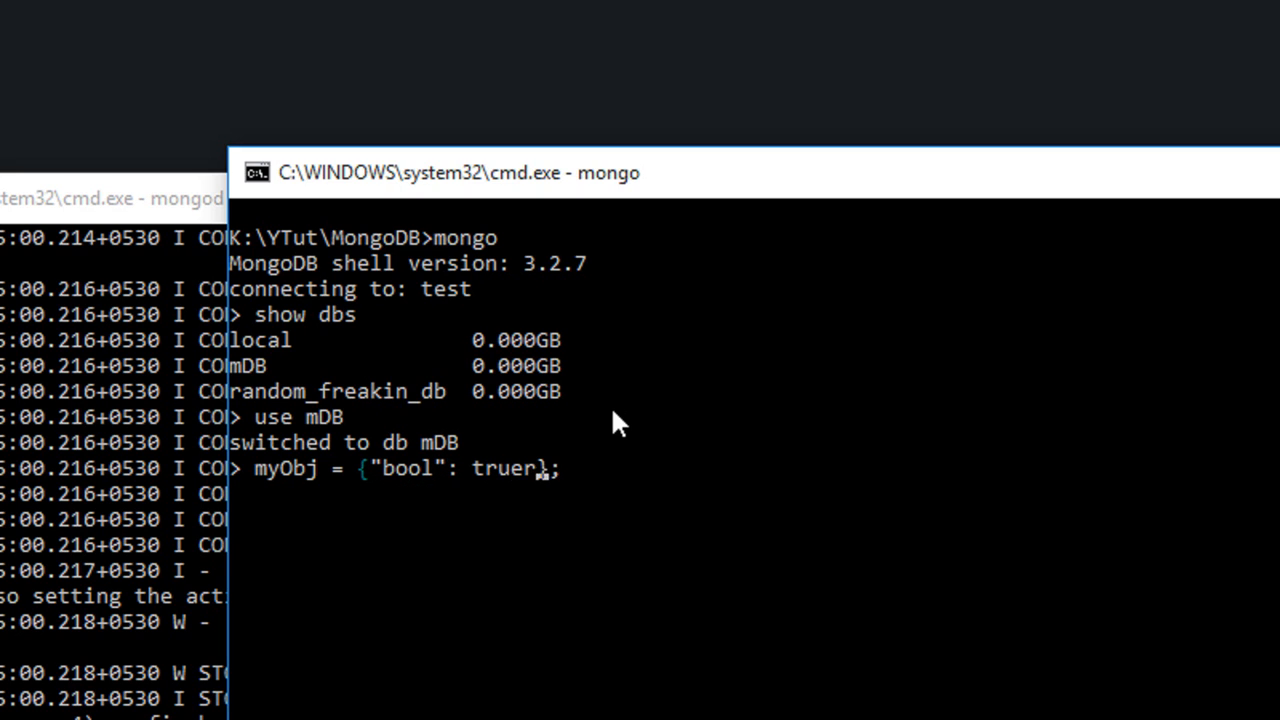
{"action": "key", "text": "Backspace"}
{"action": "type", "text": ", \"string"}
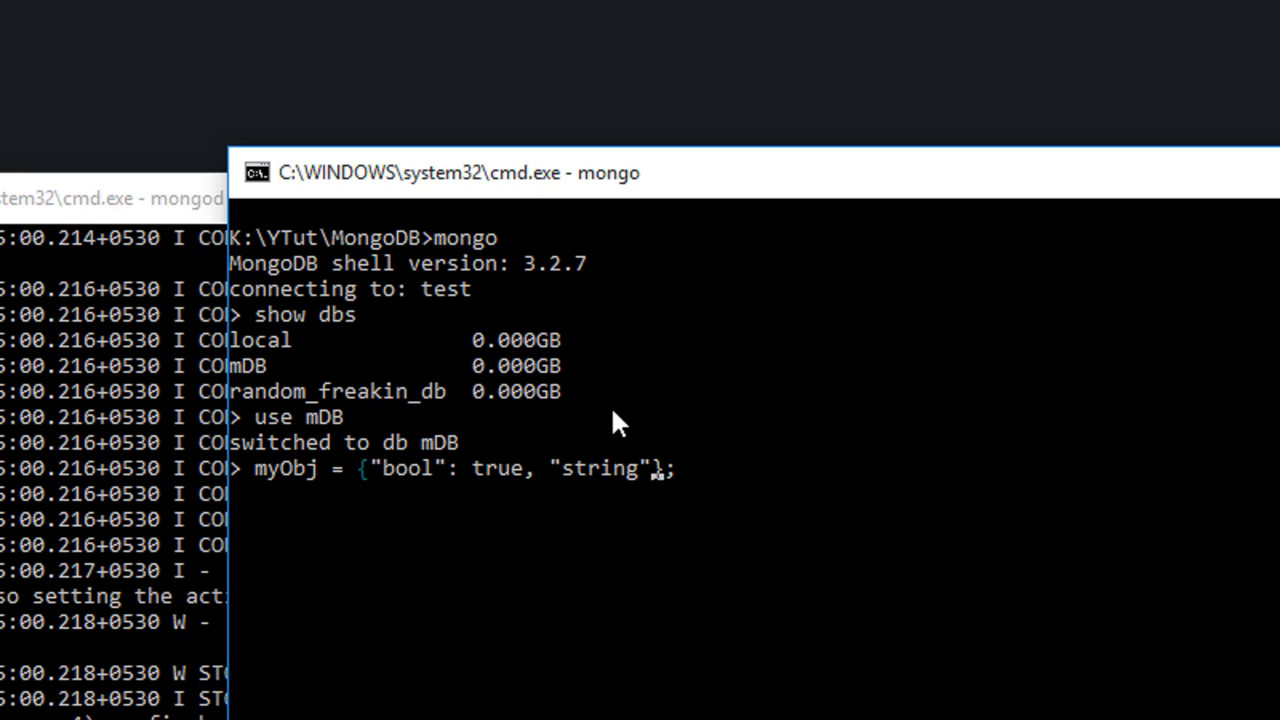
{"action": "type", "text": ": \"my own string\", \""}
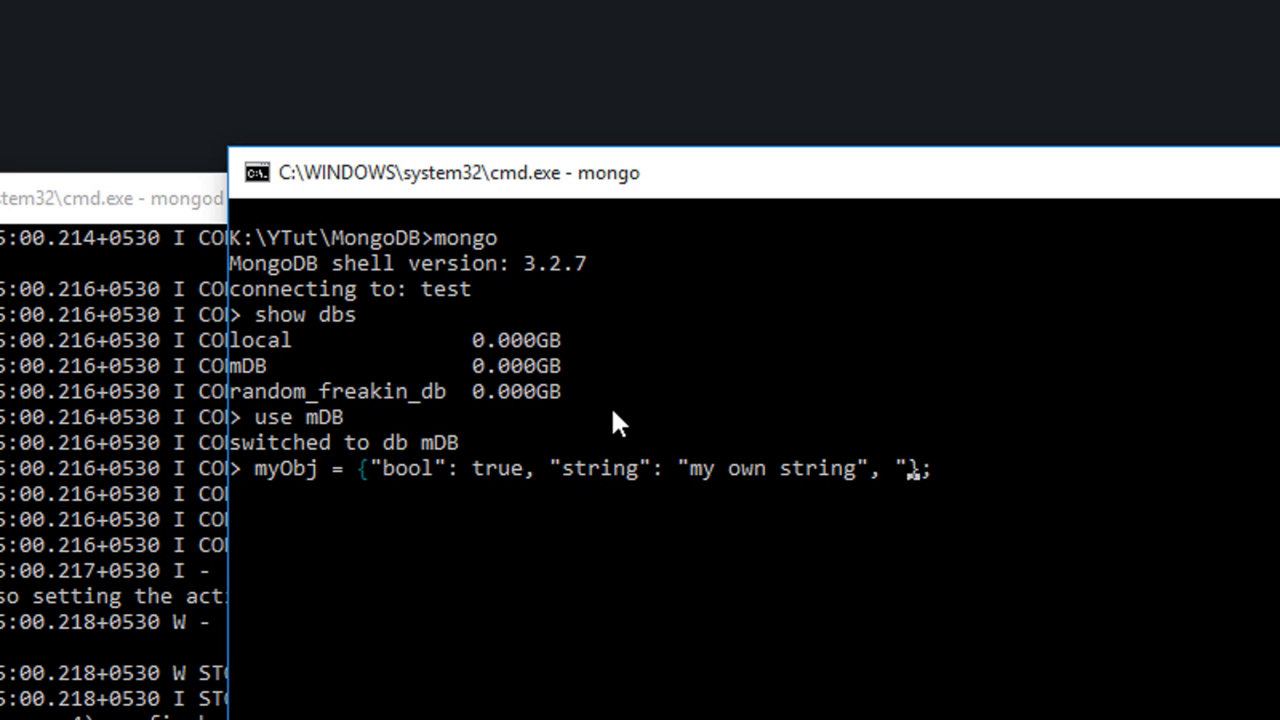
{"action": "type", "text": "number"}
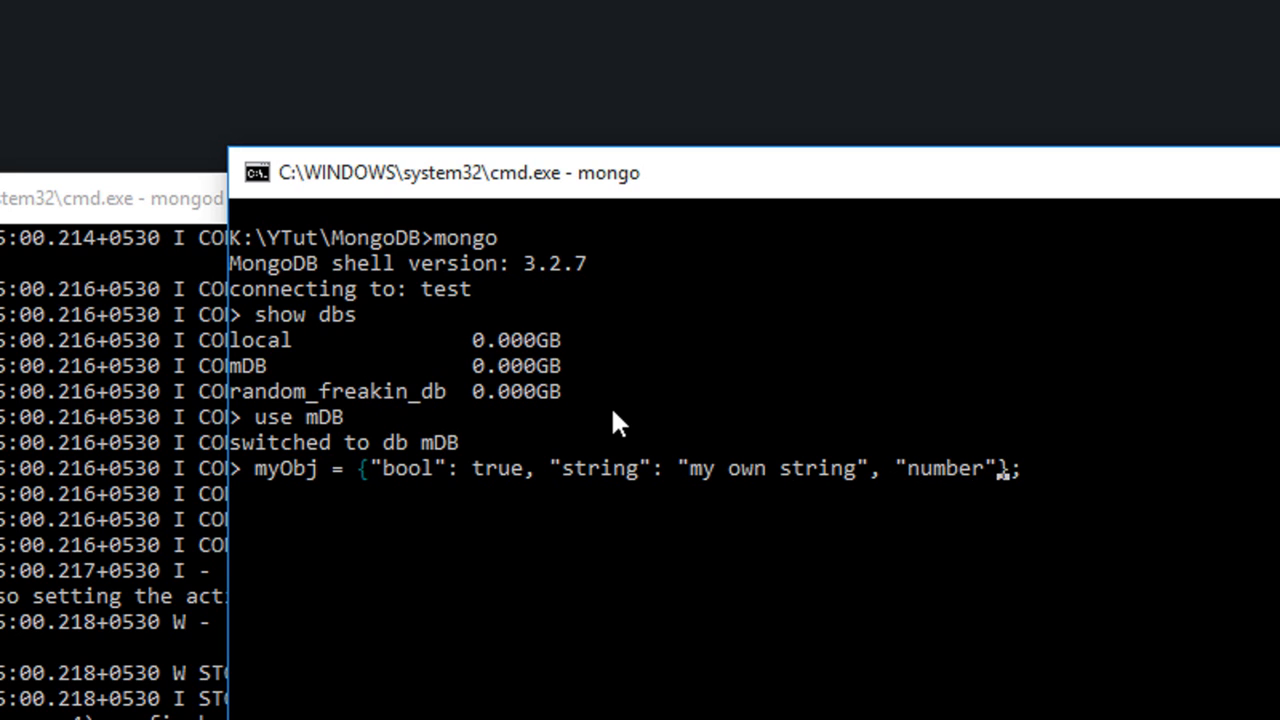
{"action": "type", "text": ": 1"}
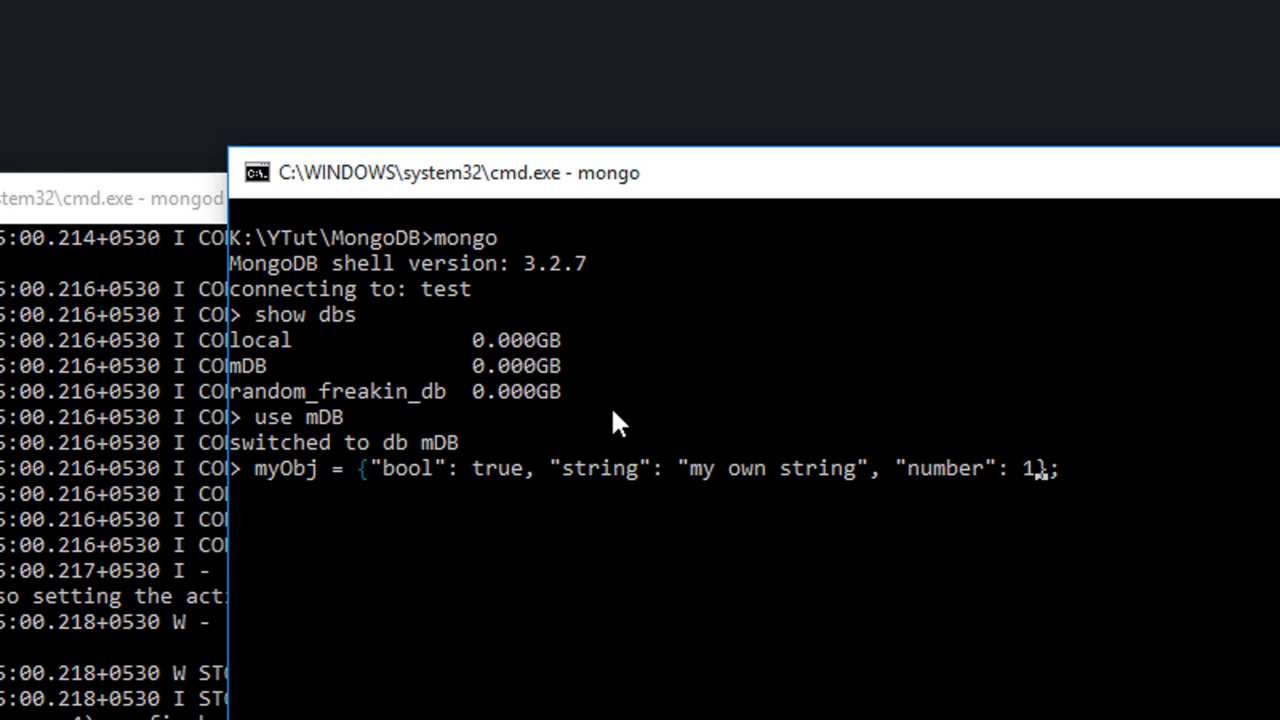
{"action": "type", "text": "234567,"}
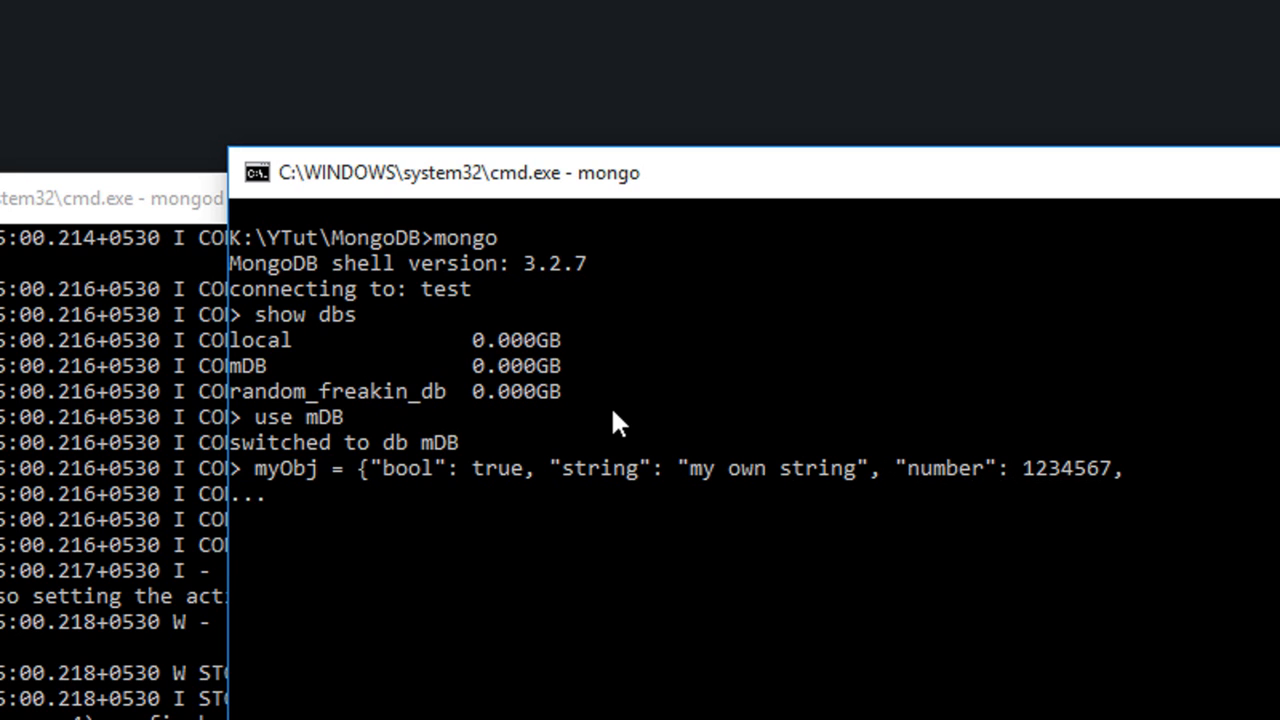
Step: Finish myObj with myNull: null and yourLastTestMarks: [0,0,0,0,0], storing it in the shell
{"action": "type", "text": "\"m"}
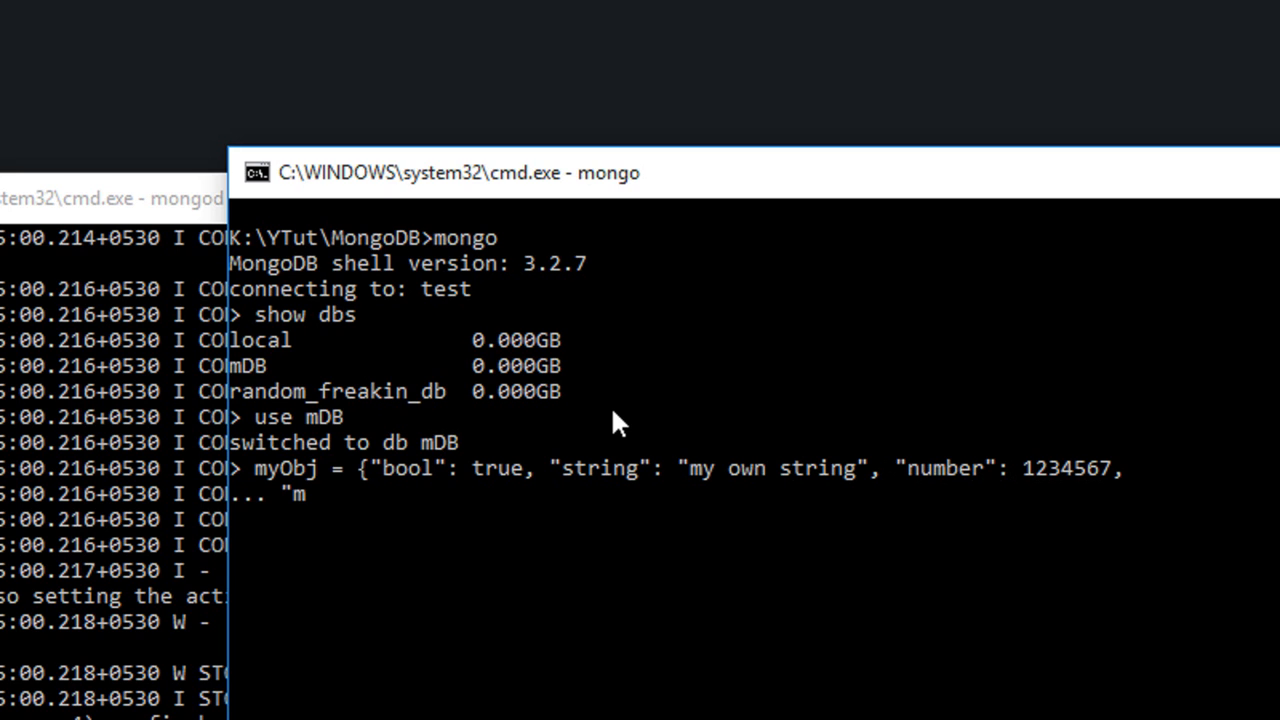
{"action": "type", "text": "yNull\""}
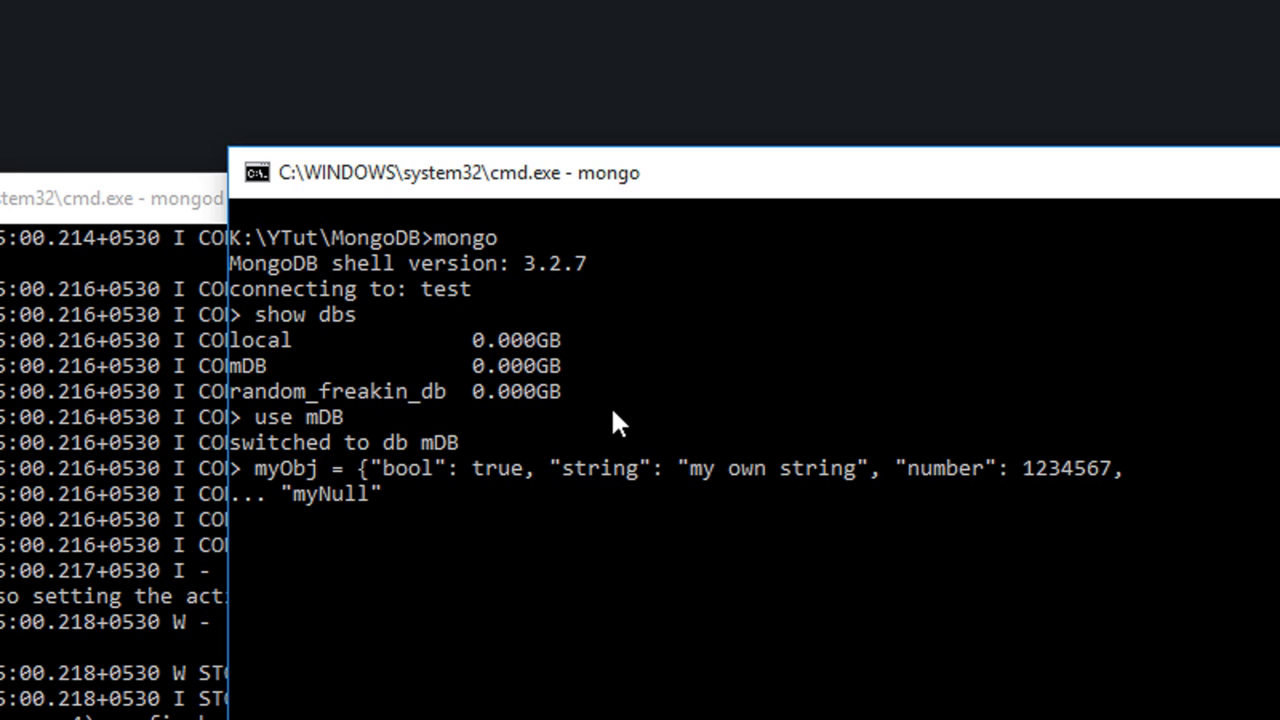
{"action": "type", "text": ": null, \""}
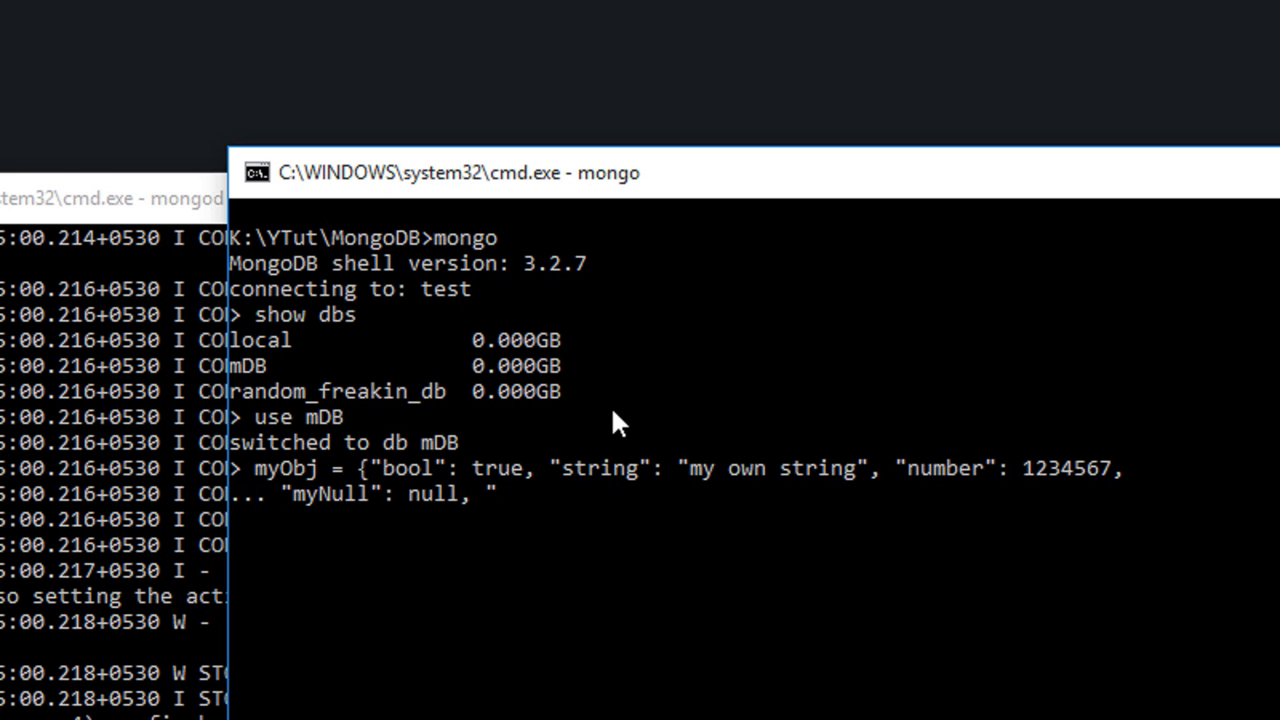
{"action": "type", "text": "your"}
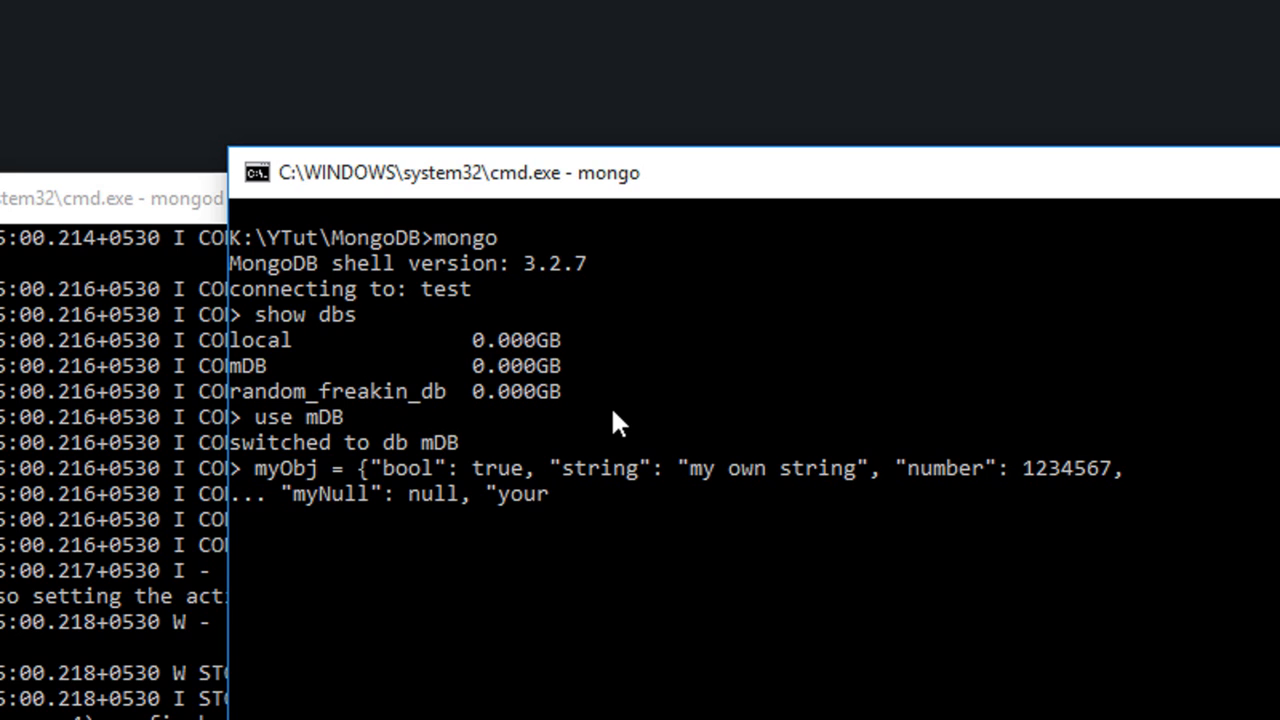
{"action": "type", "text": "Last"}
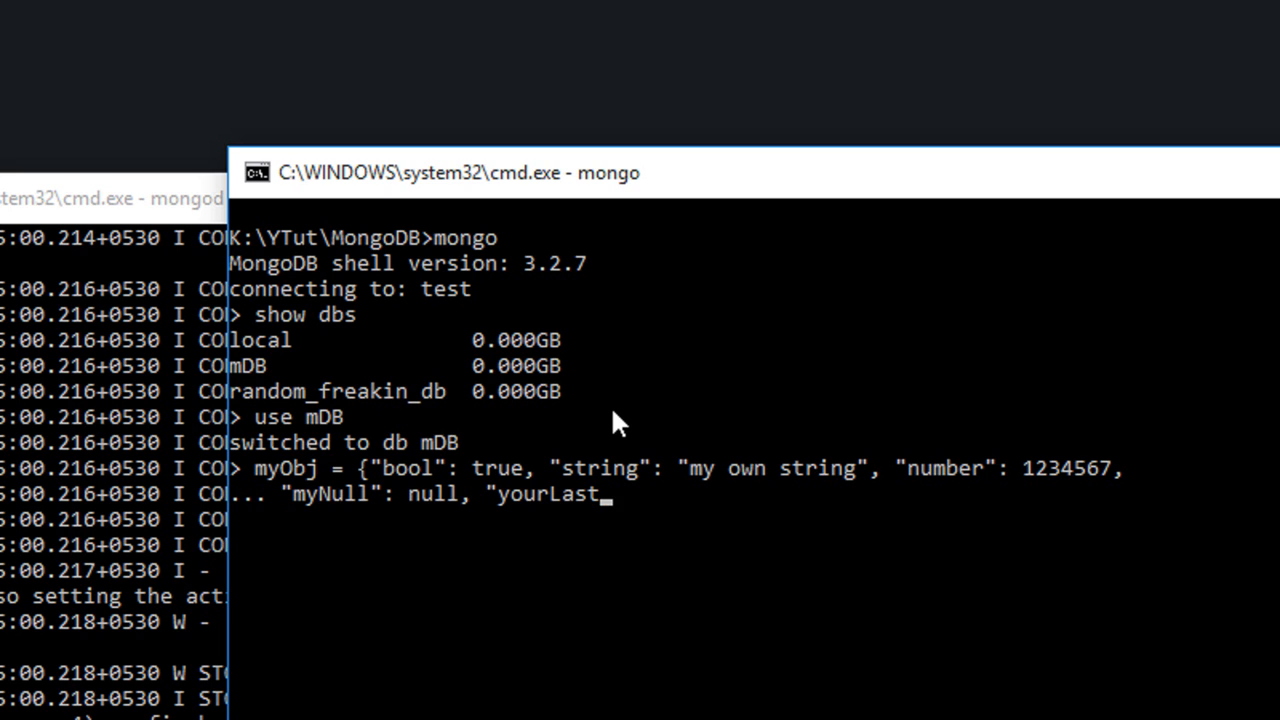
{"action": "type", "text": "TestMarks\""}
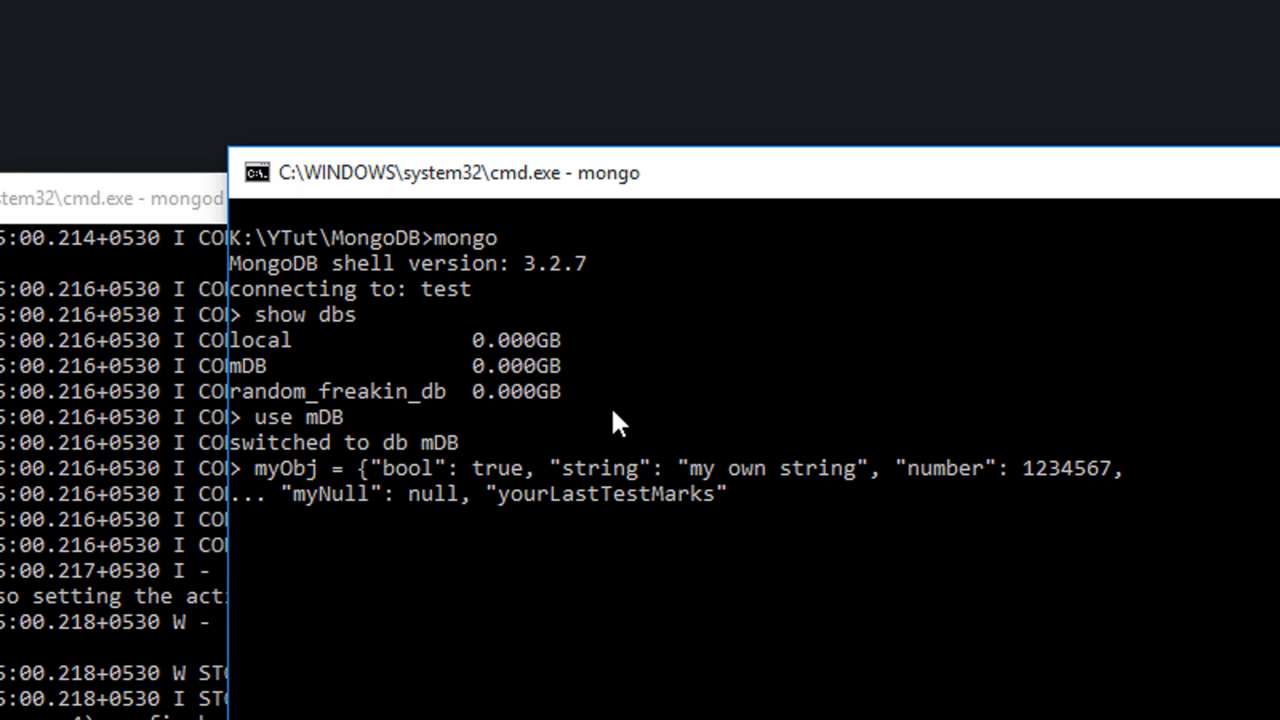
{"action": "type", "text": ": [0"}
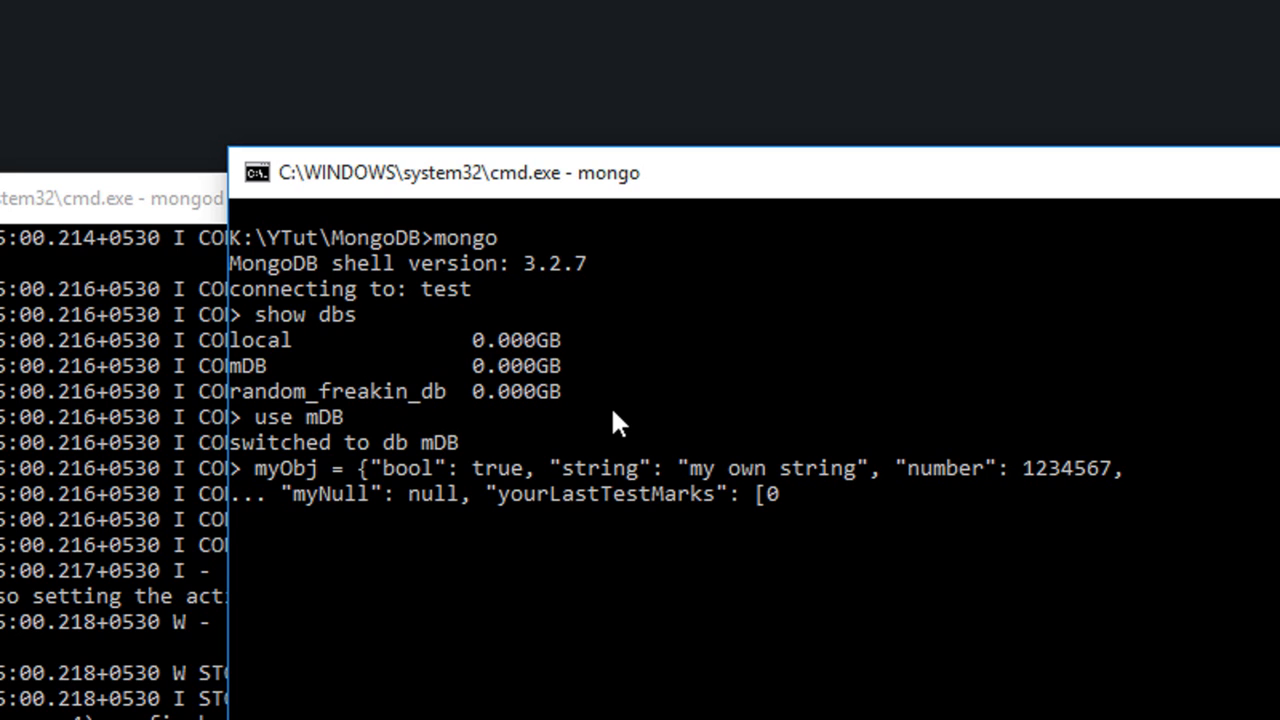
{"action": "type", "text": ",0,0,0,"}
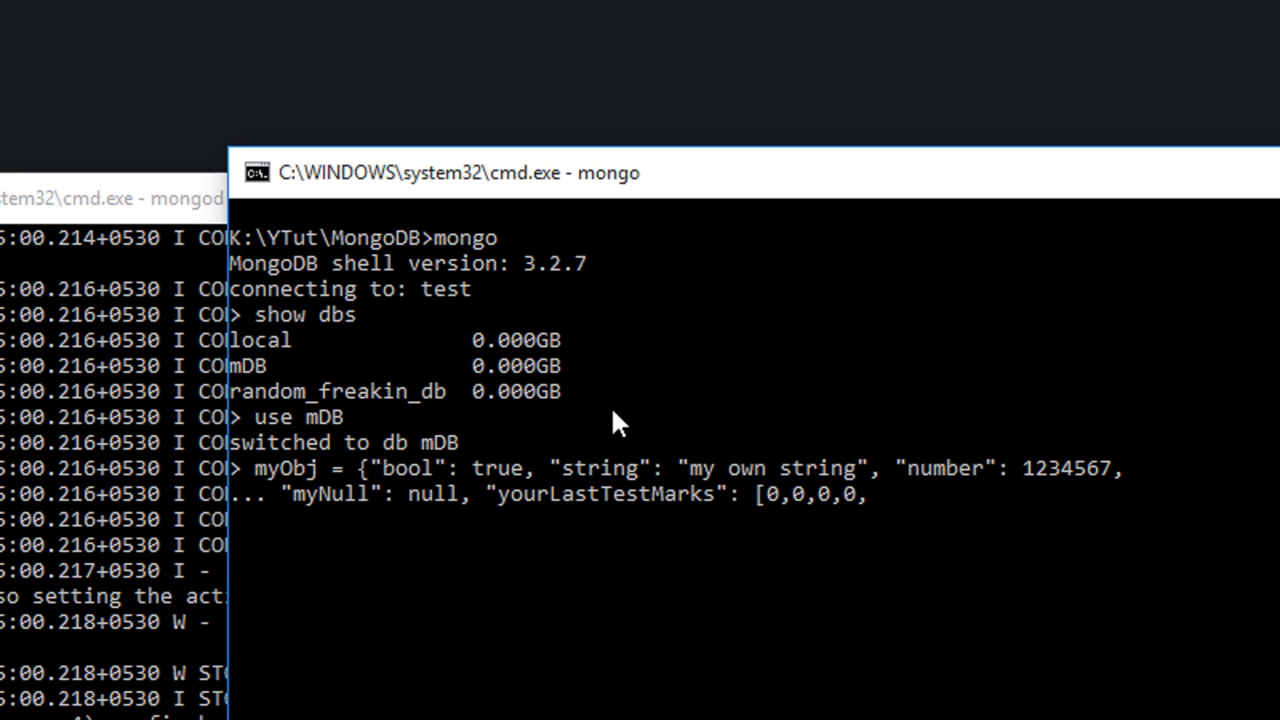
{"action": "type", "text": "0]}"}
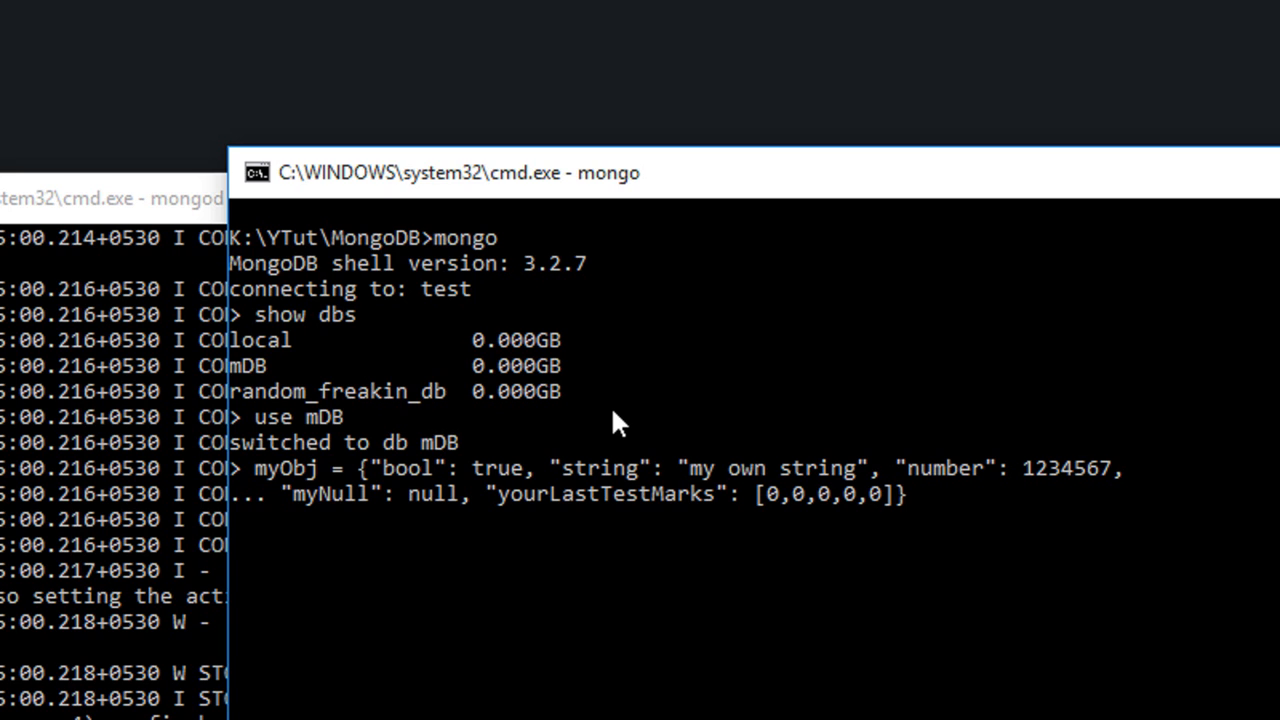
{"action": "key", "text": "Return"}
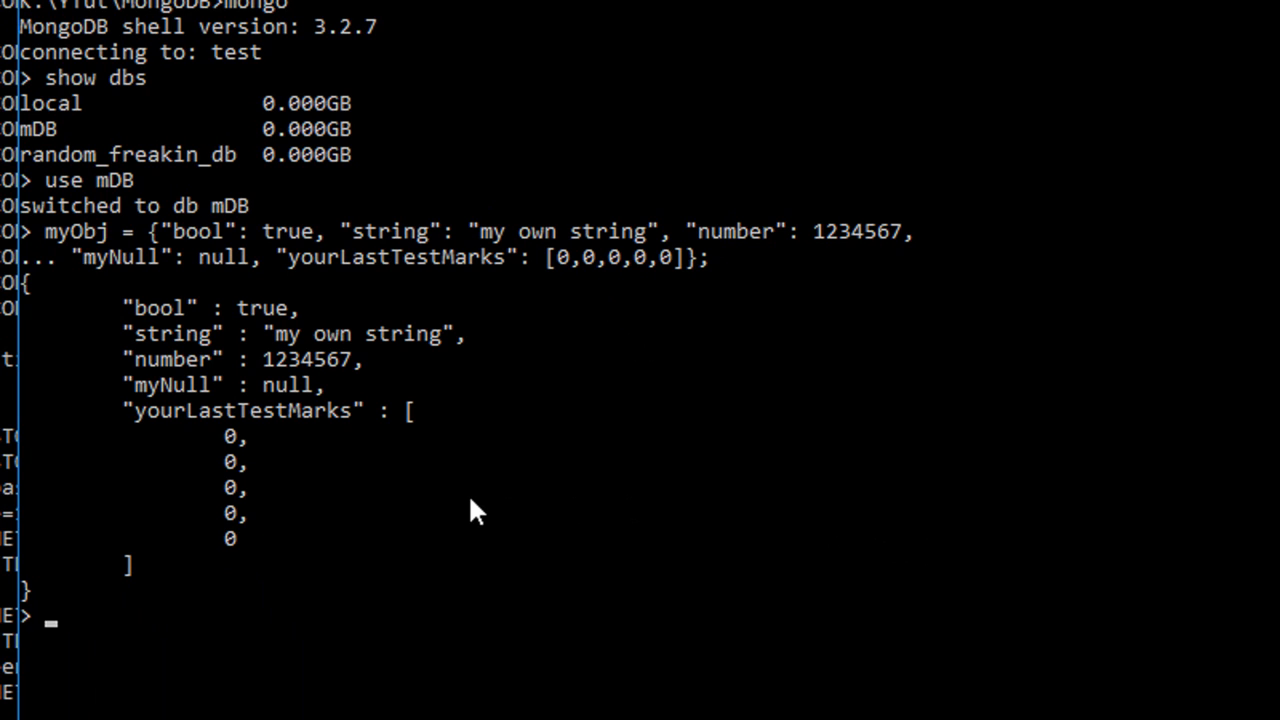
Step: Run db.myCustomObj.insert(myObj) to store the document in the myCustomObj collection
{"action": "type", "text": "db.myCu"}
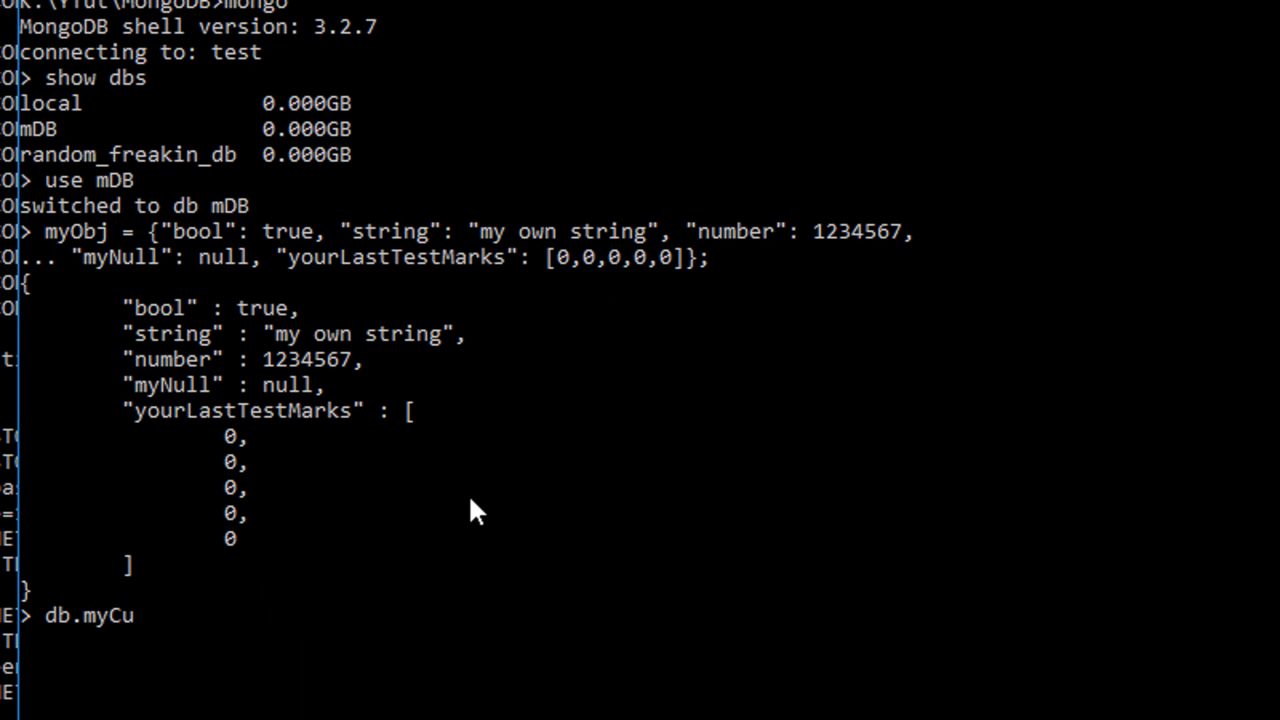
{"action": "type", "text": "stomObj"}
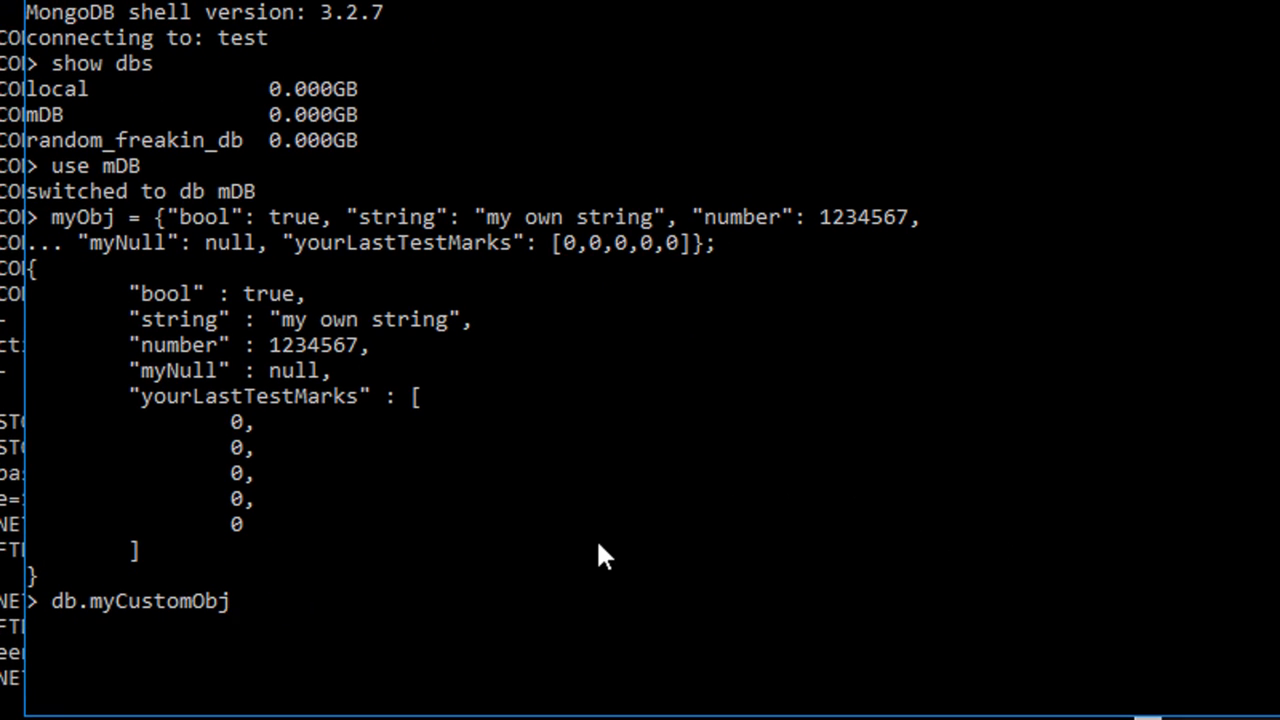
{"action": "type", "text": ".inse"}
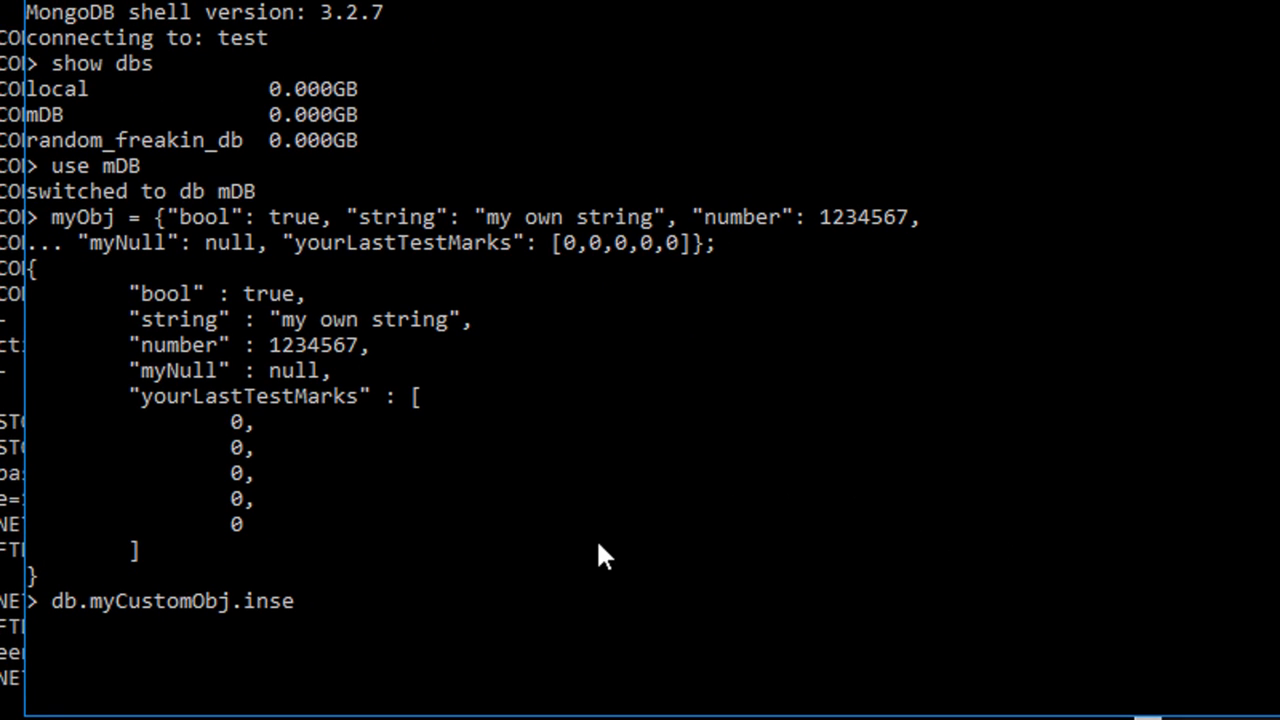
{"action": "type", "text": "rt(my"}
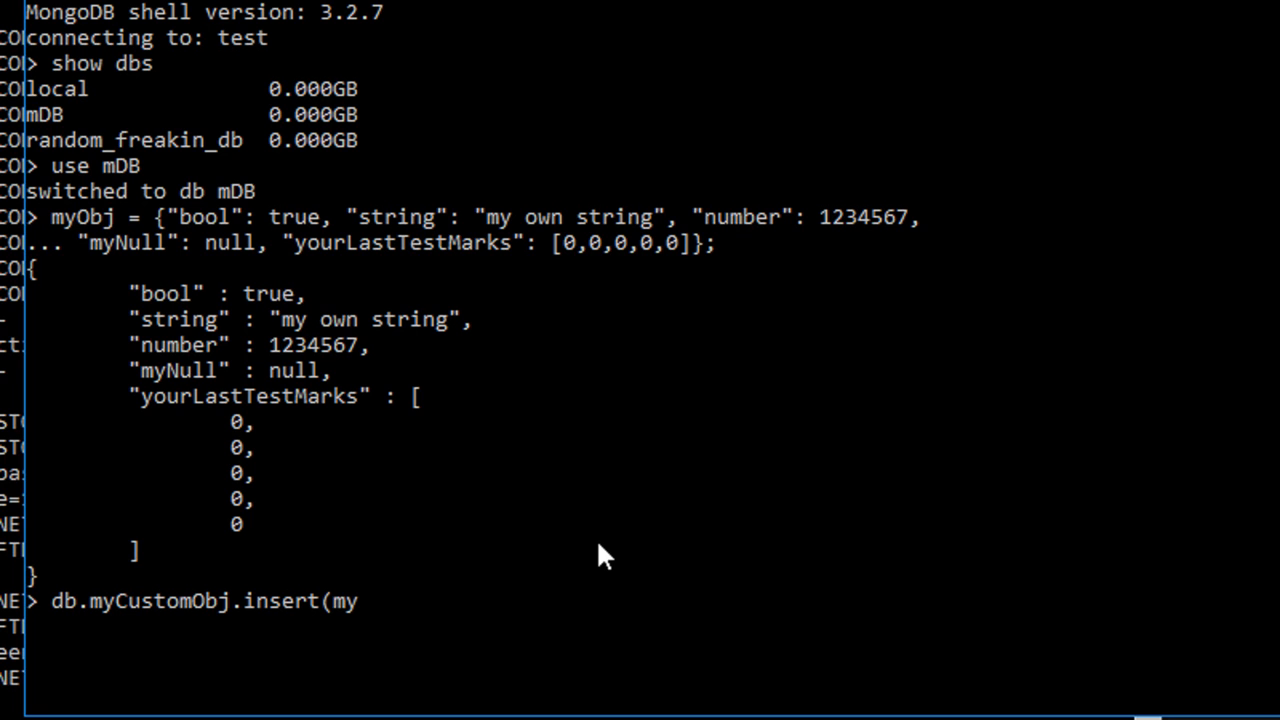
{"action": "key", "text": "Return"}
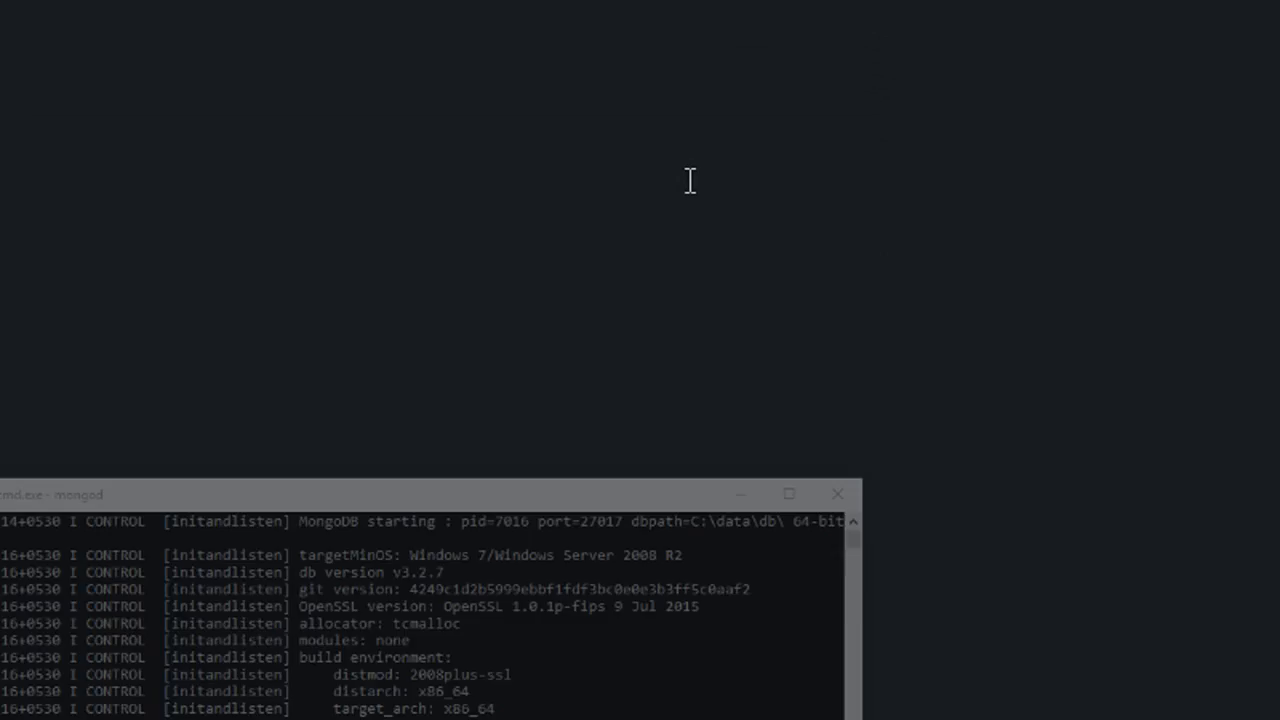
{"action": "mouse_move", "coordinate": [808, 688]}
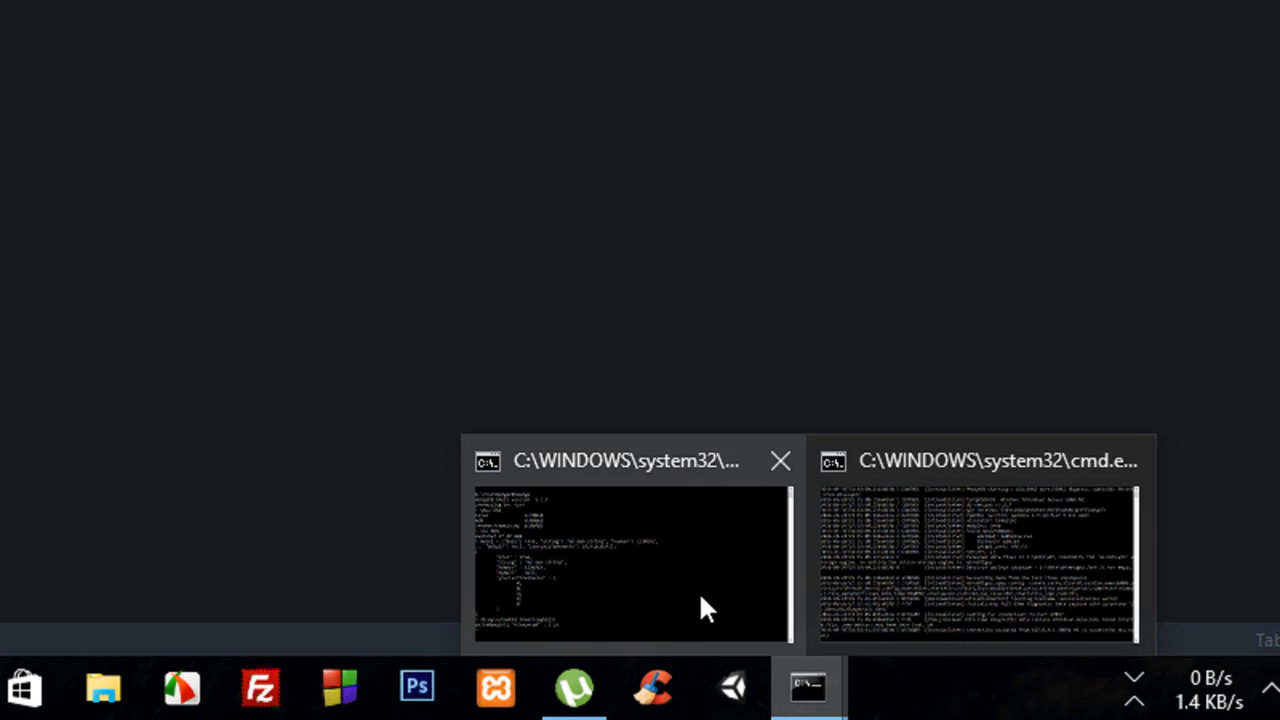
Step: Restore the mongo shell window showing WriteResult nInserted: 1
{"action": "left_click", "coordinate": [630, 560]}
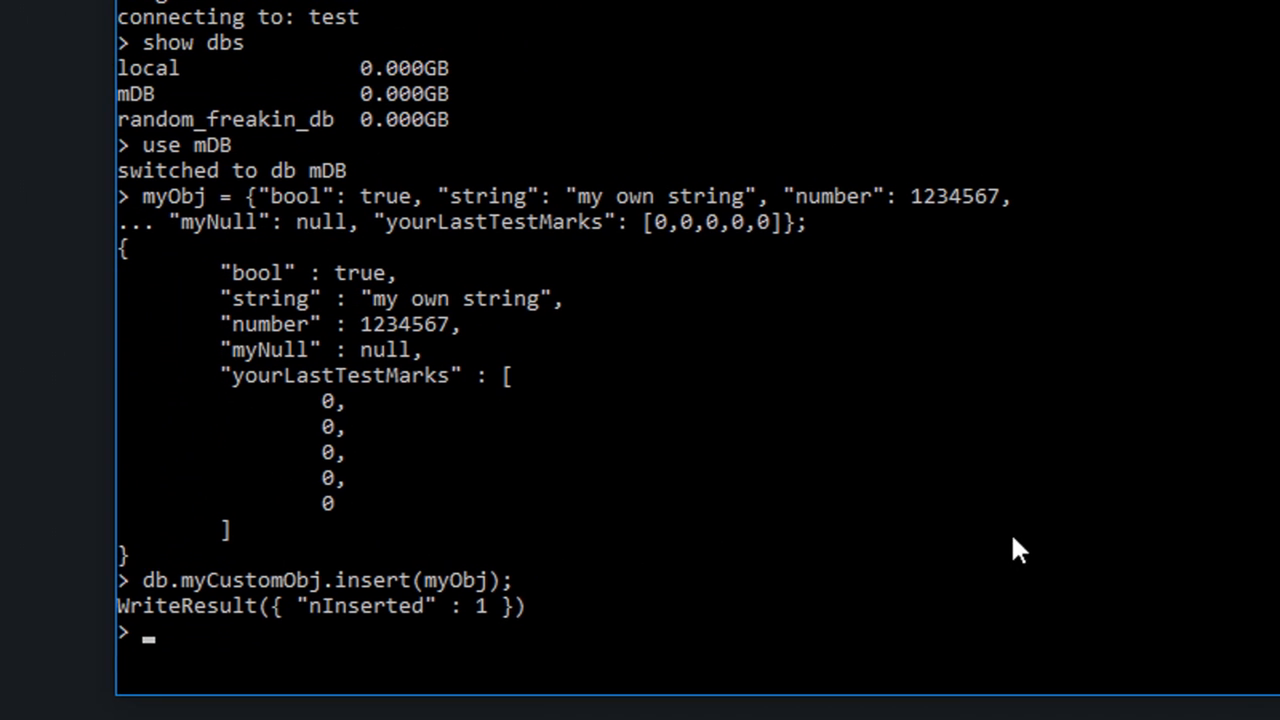
{"action": "scroll", "scroll_direction": "up", "scroll_amount": 3}
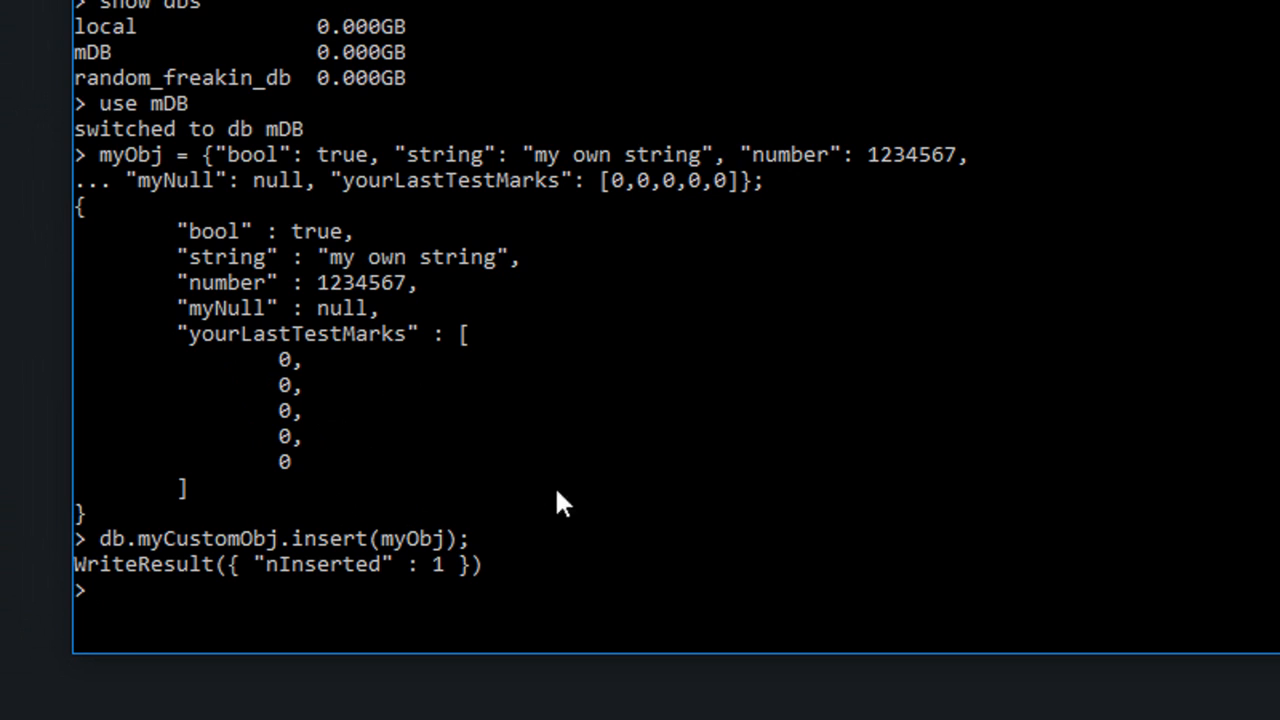
{"action": "mouse_move", "coordinate": [592, 488]}
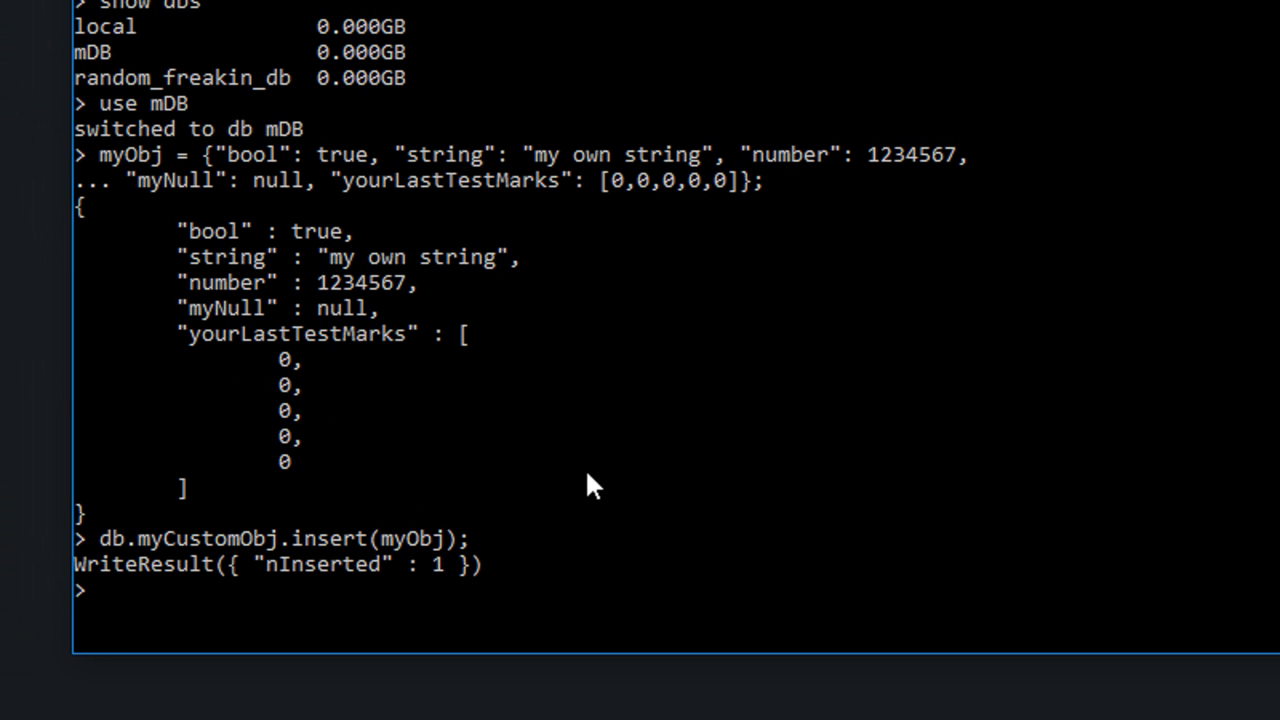
Step: Query myCustomObj with find() and find().pretty(), showing the document with its ObjectId _id
{"action": "type", "text": "db.m"}
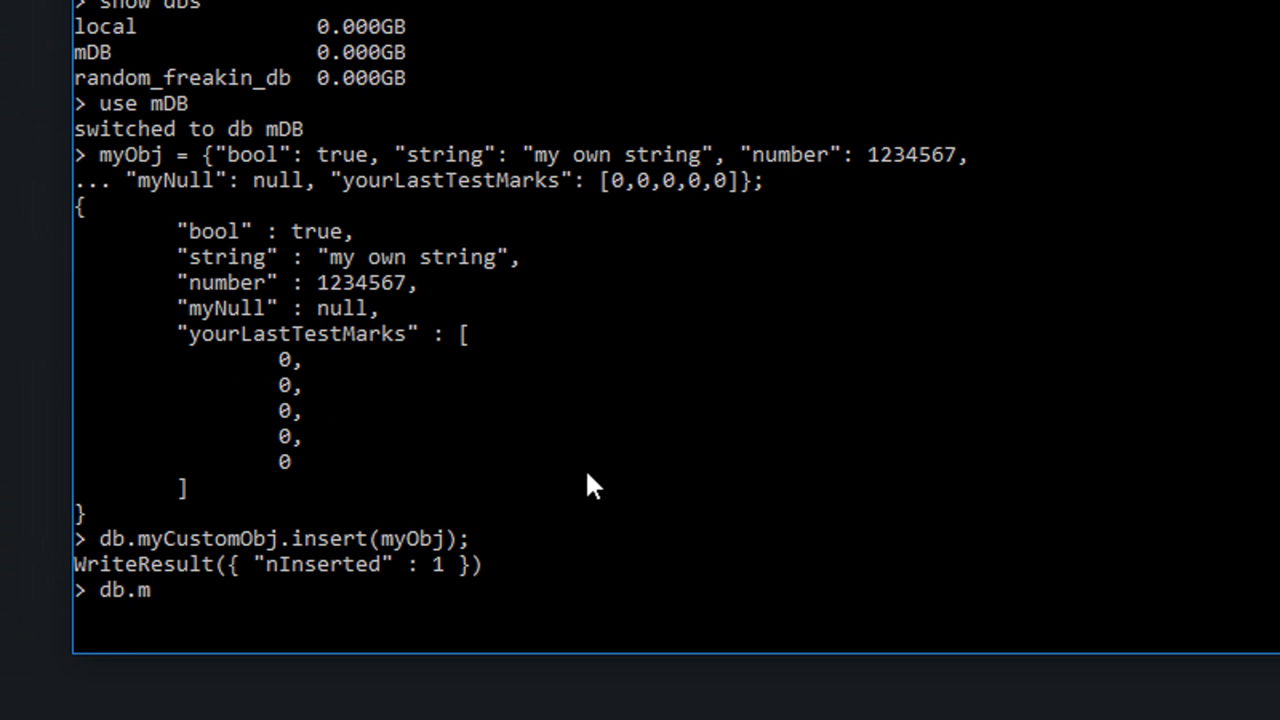
{"action": "type", "text": "yCustomObj"}
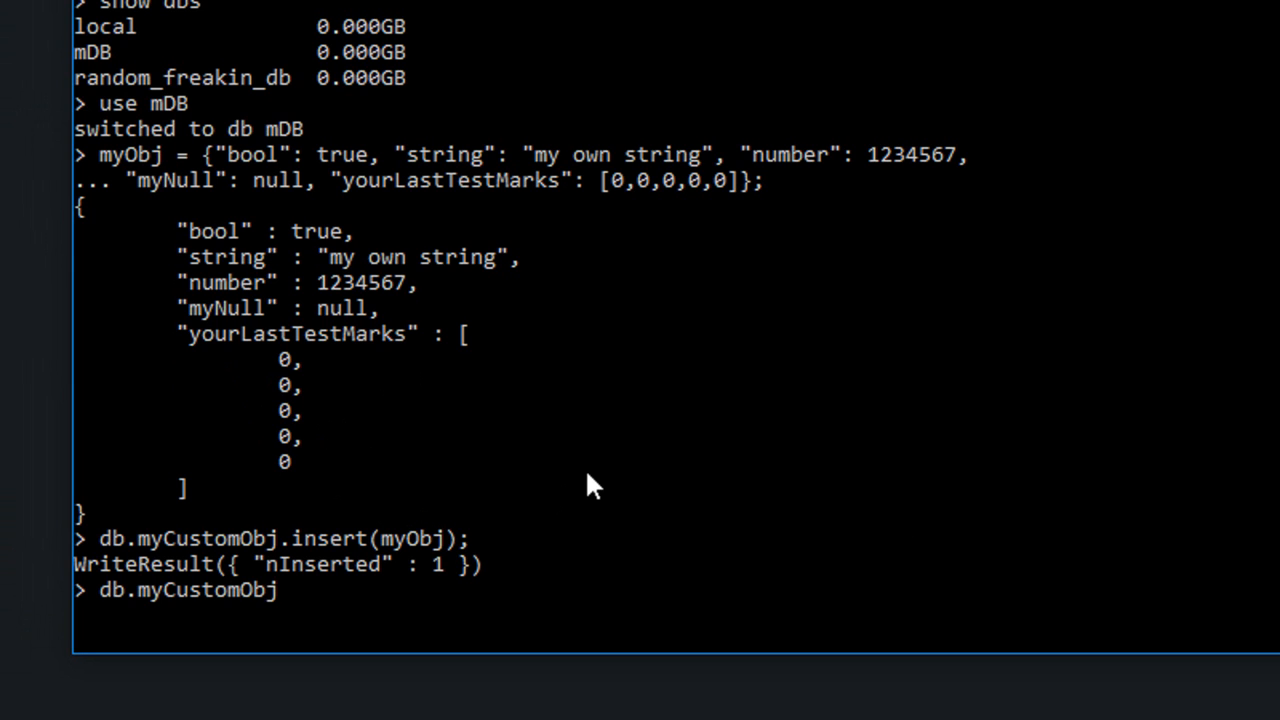
{"action": "key", "text": "Return"}
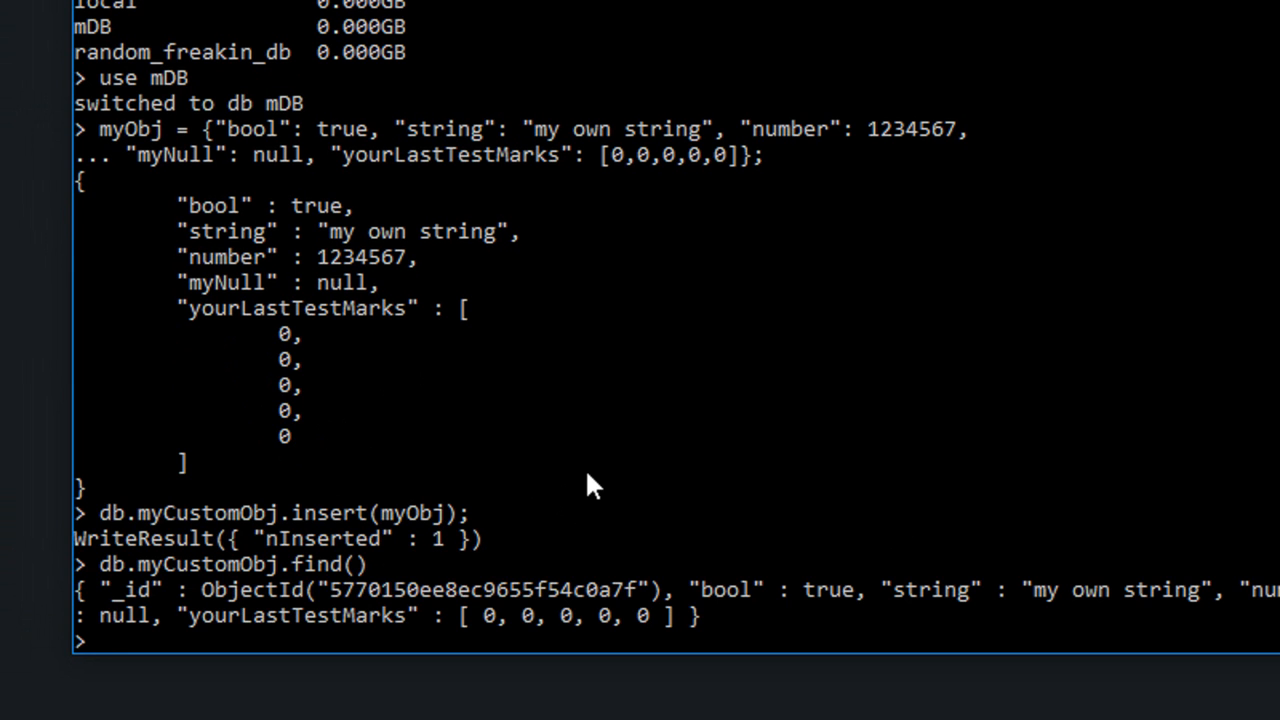
{"action": "type", "text": "db.myCustomObj.find()"}
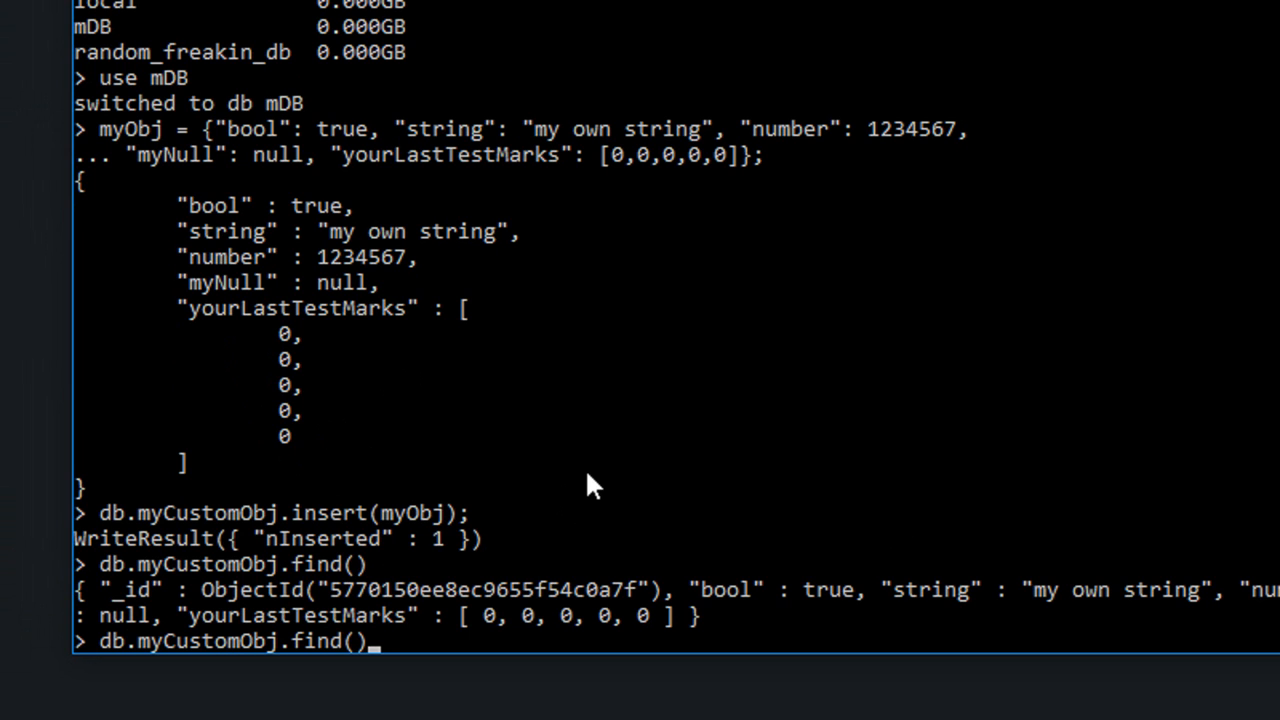
{"action": "type", "text": ".pretty"}
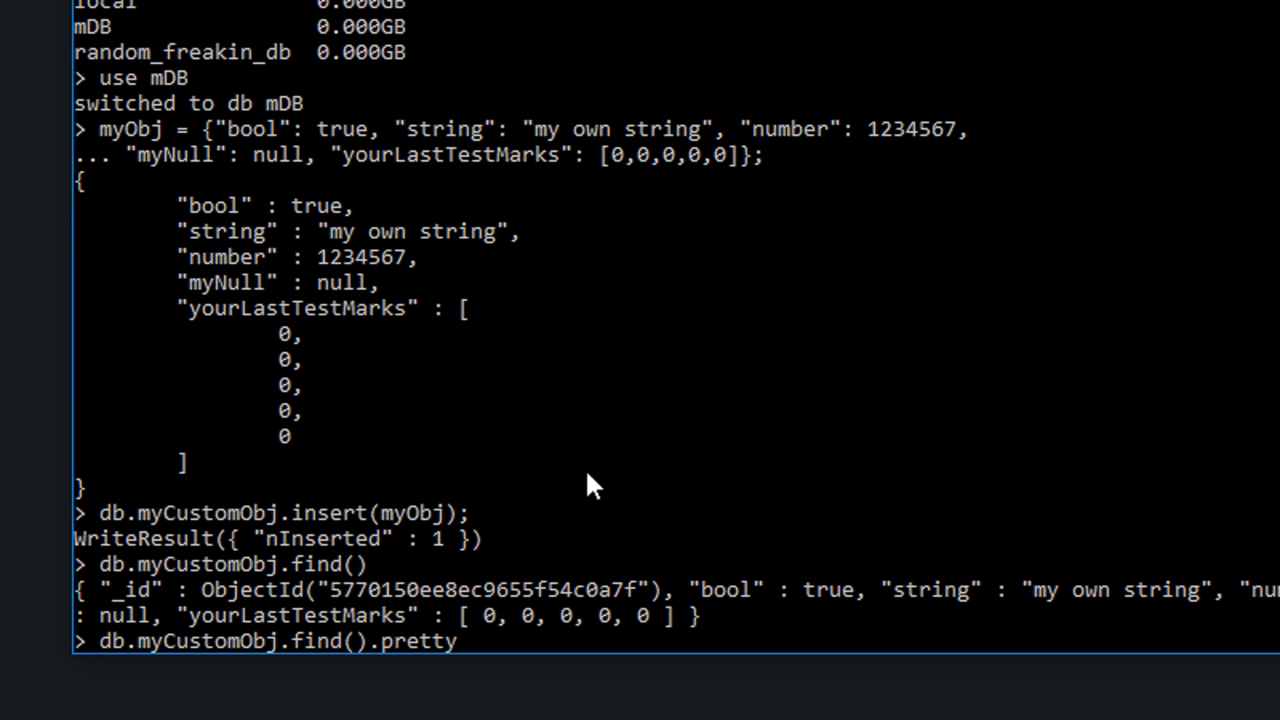
{"action": "key", "text": "Return"}
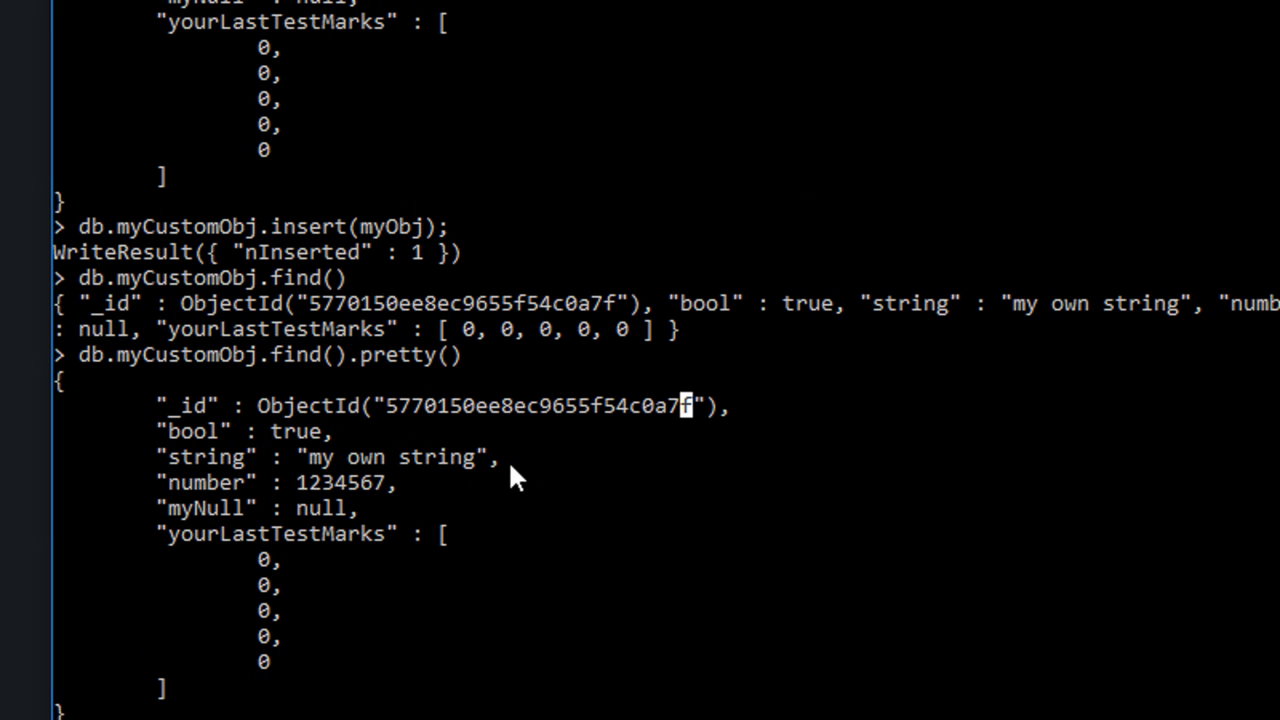
{"action": "mouse_move", "coordinate": [390, 418]}
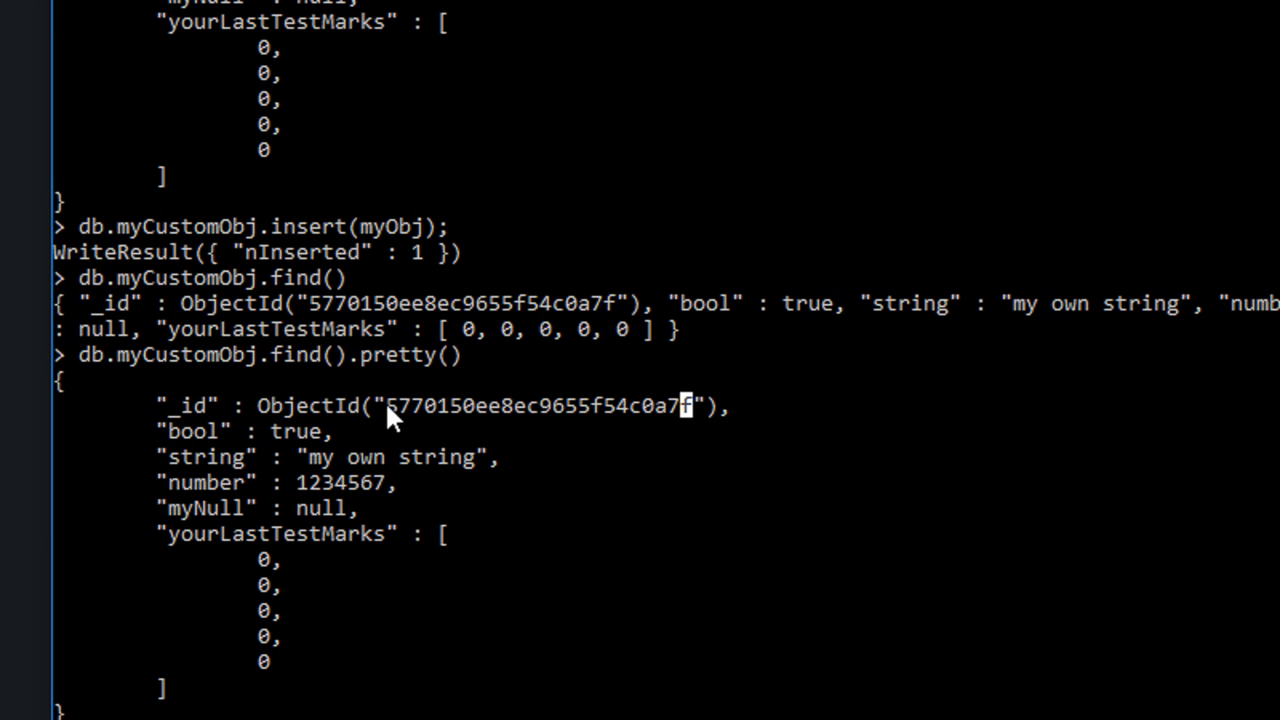
{"action": "double_click", "coordinate": [420, 404]}
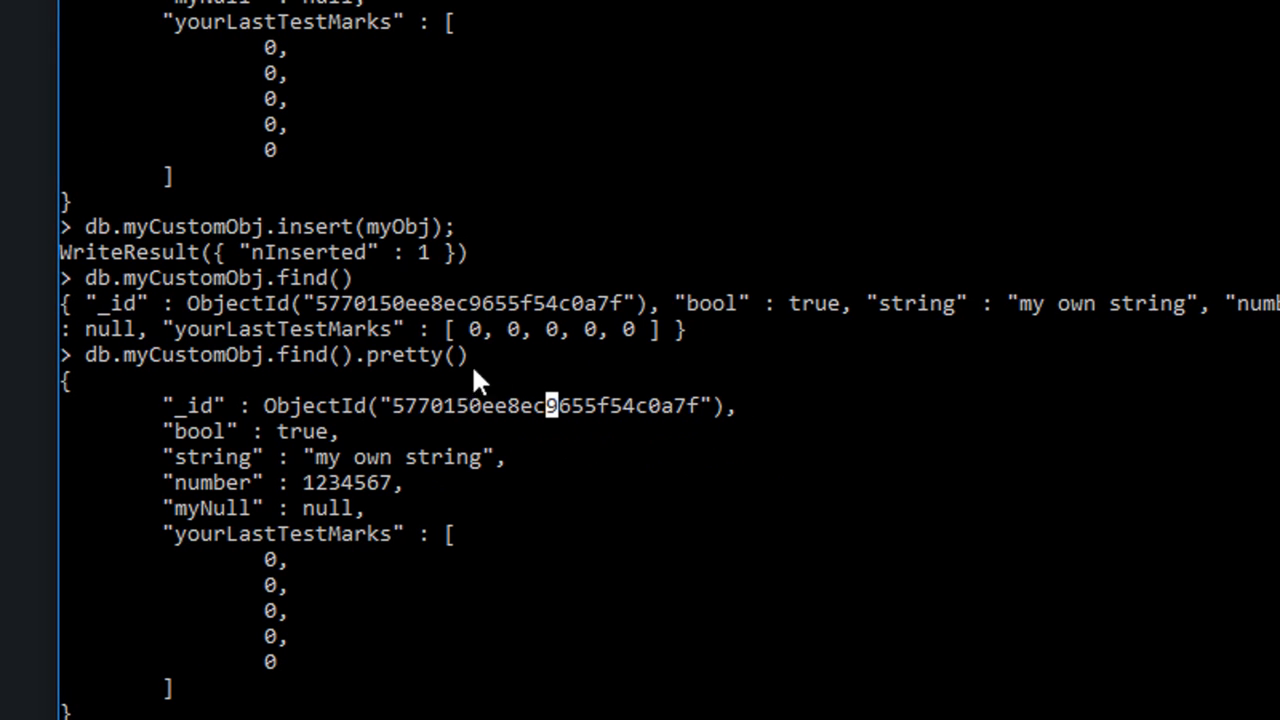
{"action": "mouse_move", "coordinate": [384, 414]}
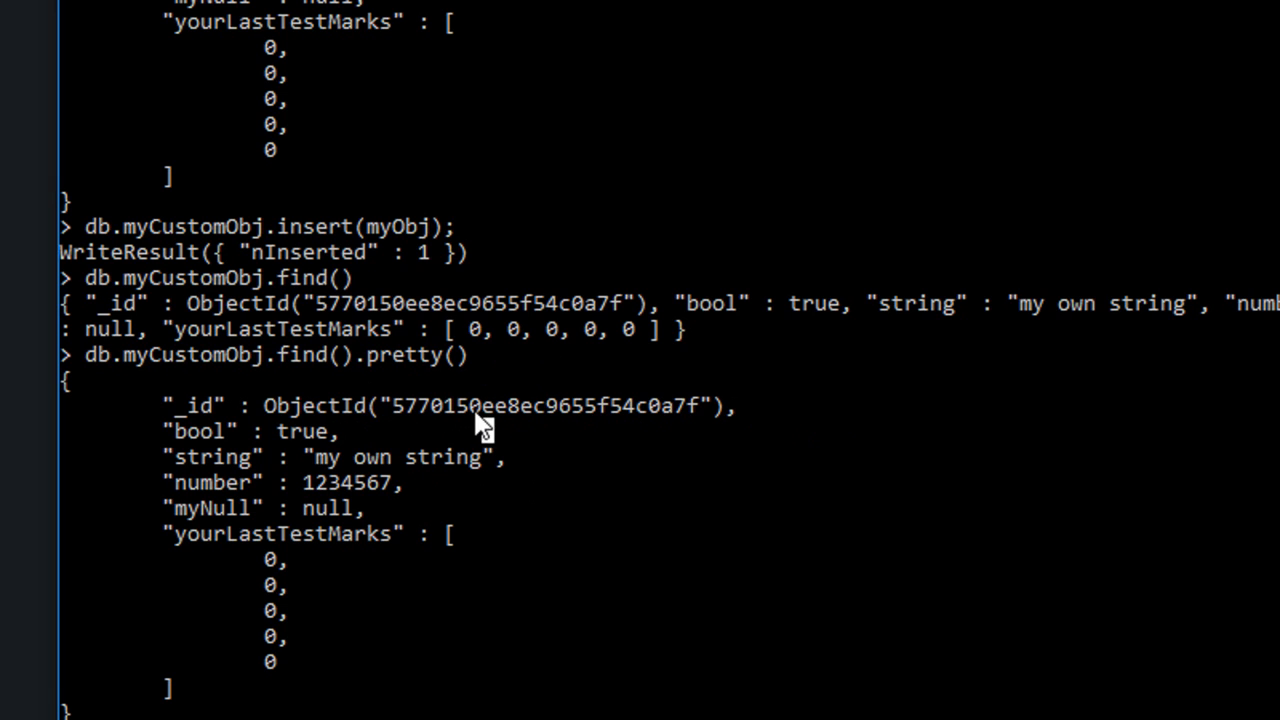
{"action": "double_click", "coordinate": [510, 406]}
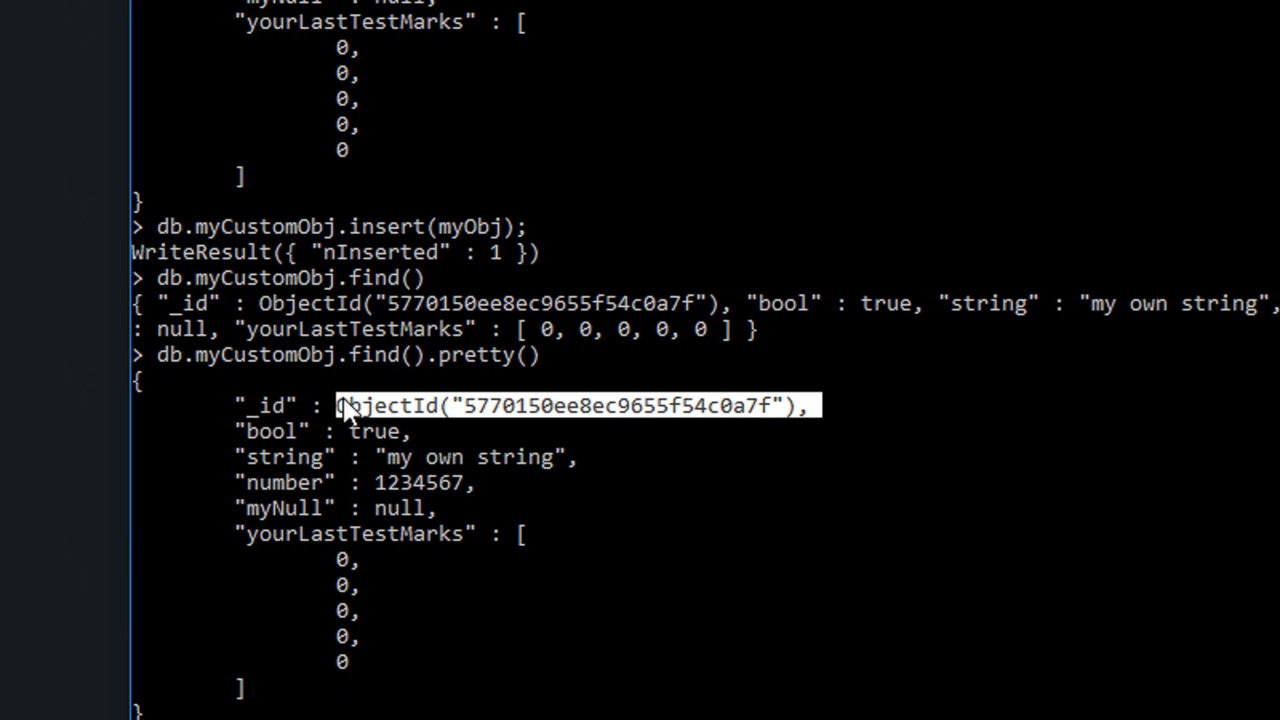
{"action": "mouse_move", "coordinate": [610, 488]}
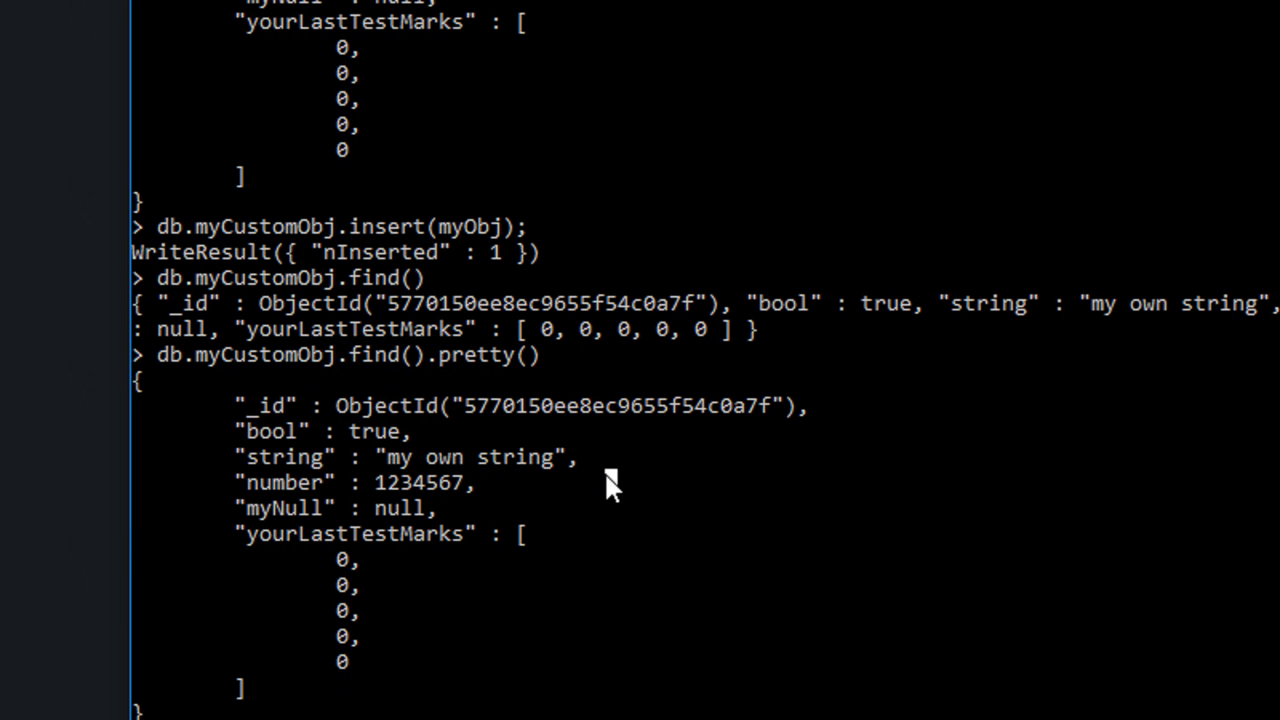
{"action": "mouse_move", "coordinate": [810, 436]}
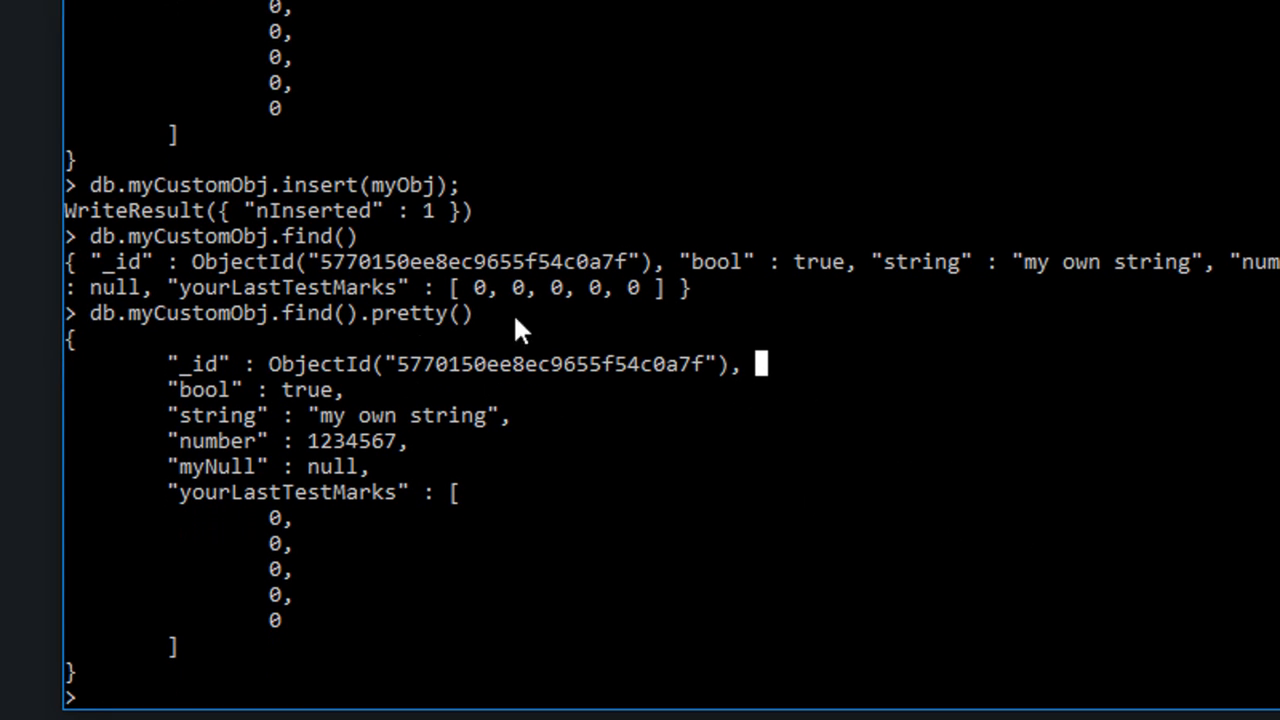
{"action": "double_click", "coordinate": [544, 364]}
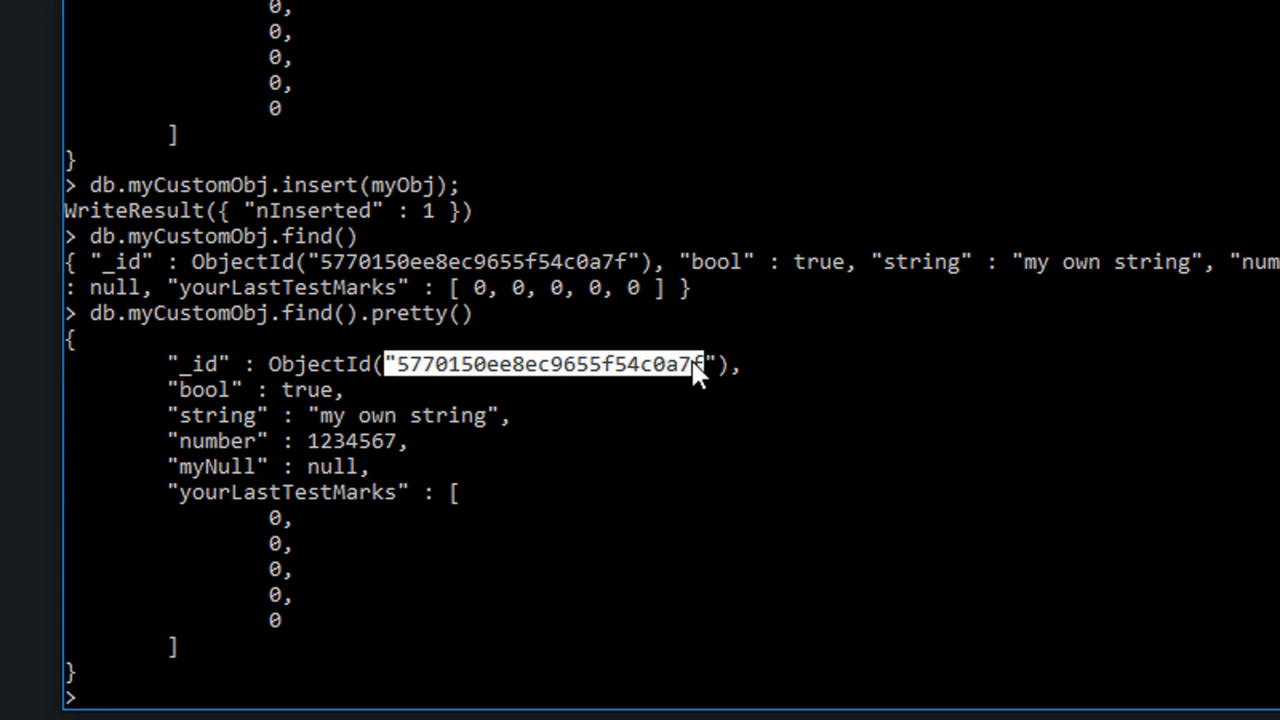